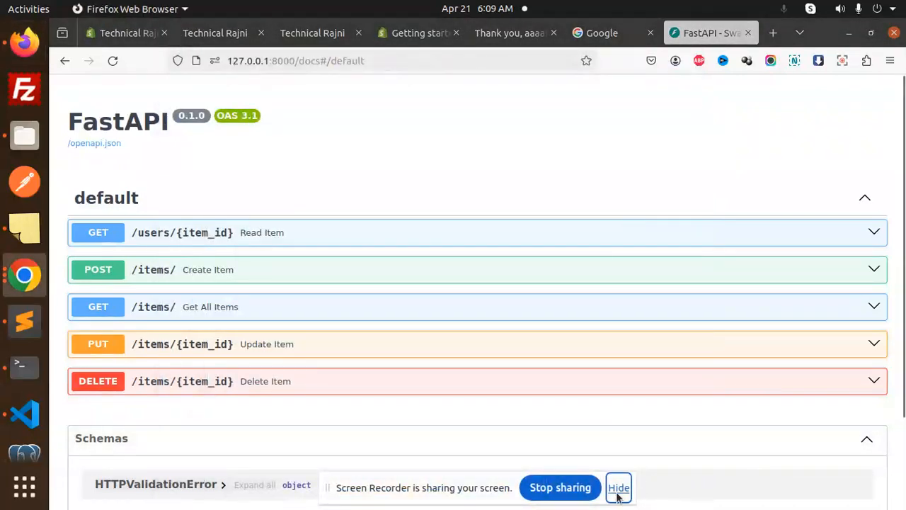
Show main.py's DATABASE_URL, engine and session setup lines in VS Code.
left_click(618, 487)
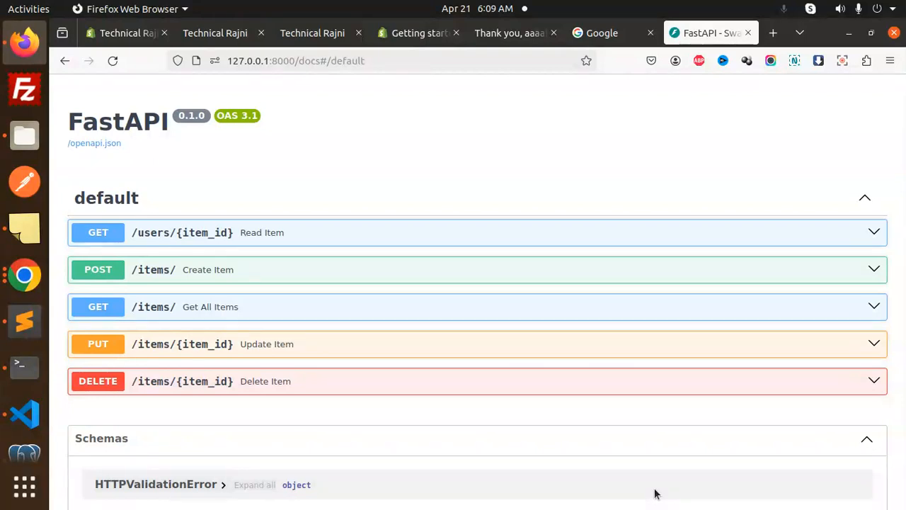
mouse_move(74, 428)
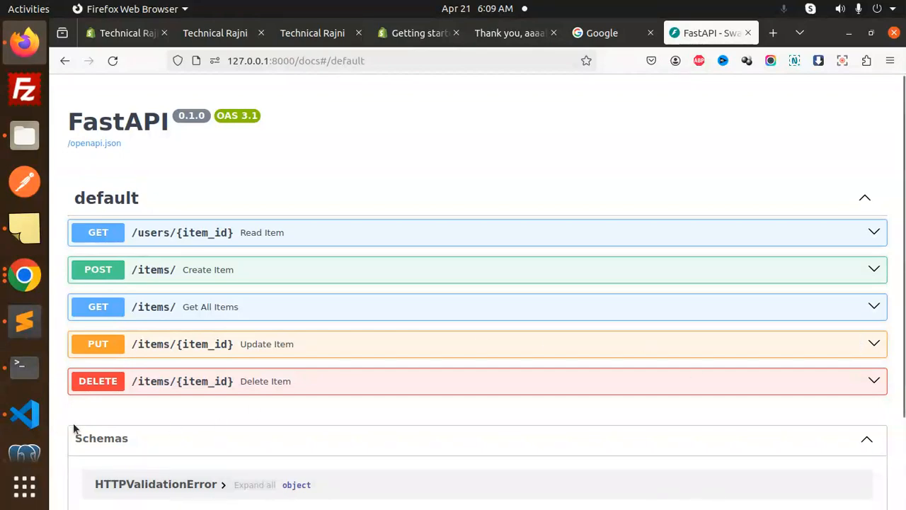
left_click(24, 414)
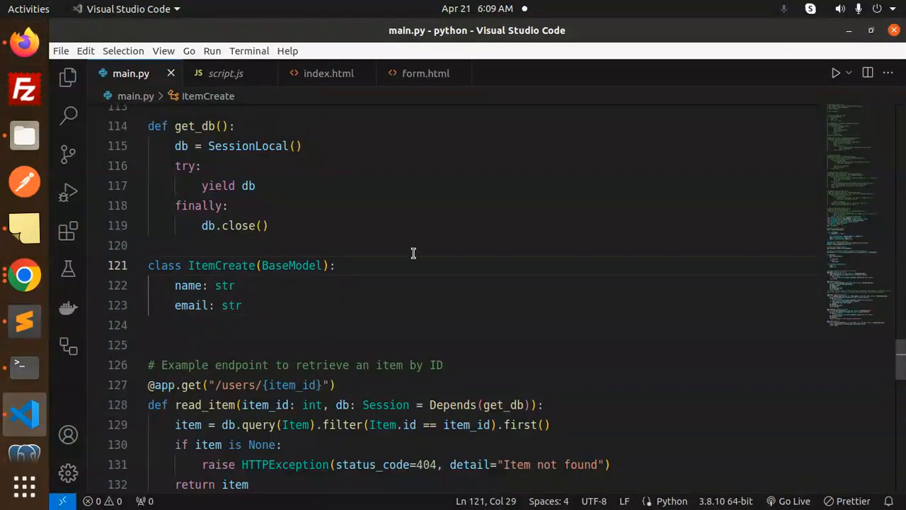
scroll("up", 3)
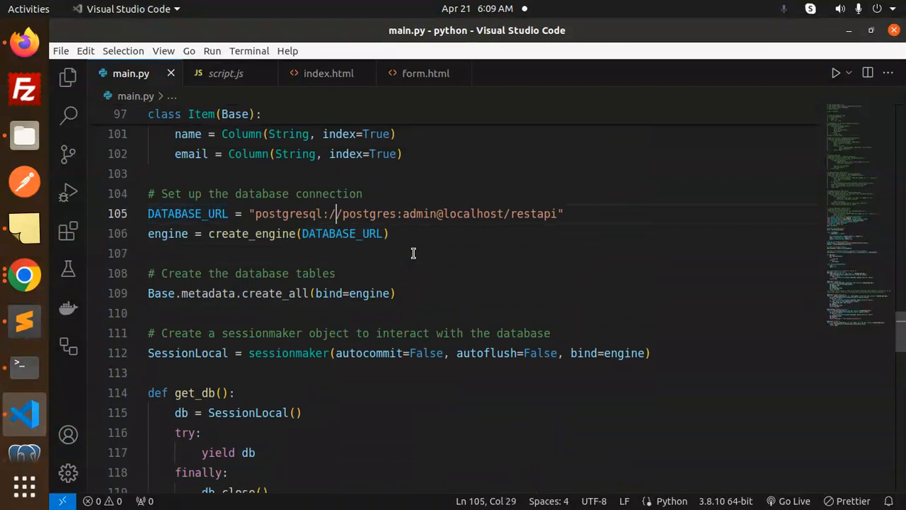
scroll("up", 3)
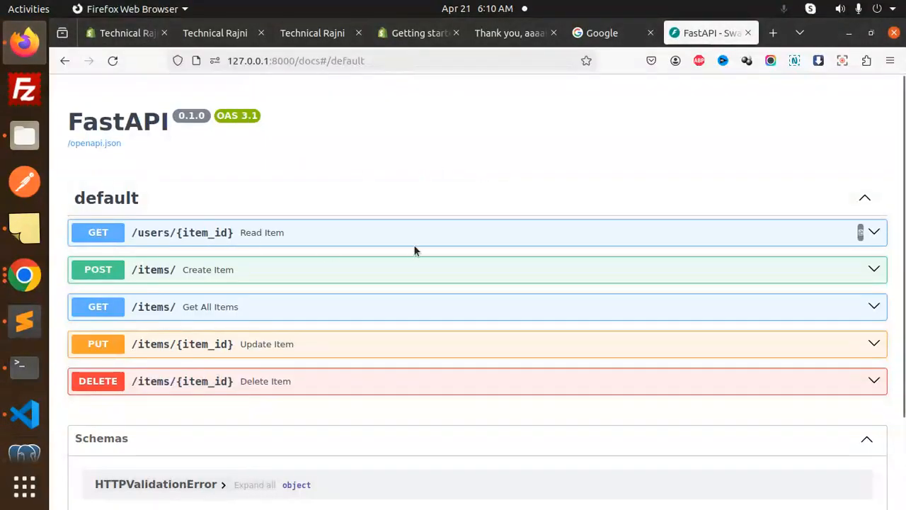
mouse_move(828, 319)
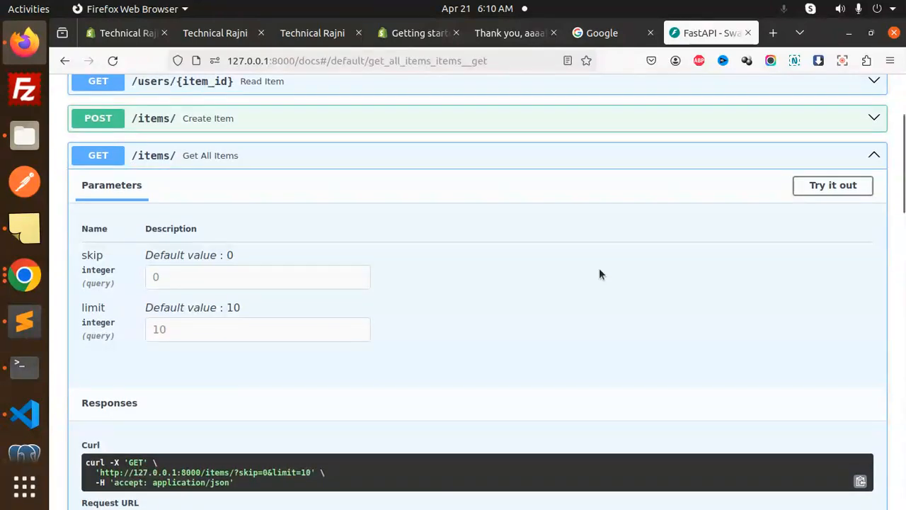
Execute GET /items/ with skip 0 and limit 10, returning 200 with items test2–test6 (IDs 12–16).
left_click(833, 185)
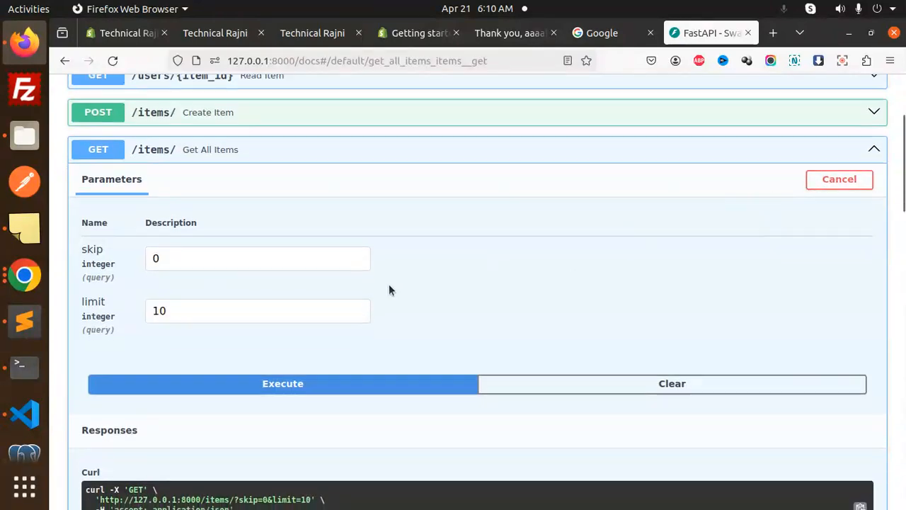
left_click(282, 383)
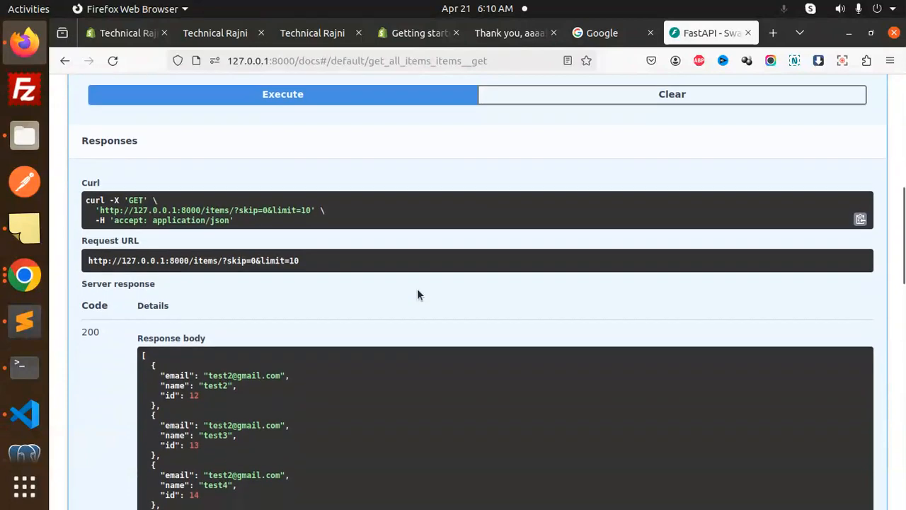
scroll("down", 3)
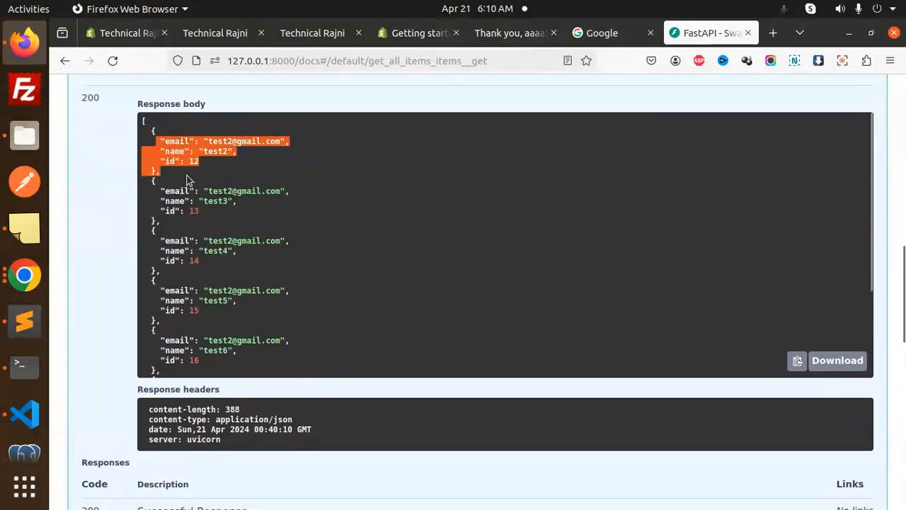
left_click(422, 281)
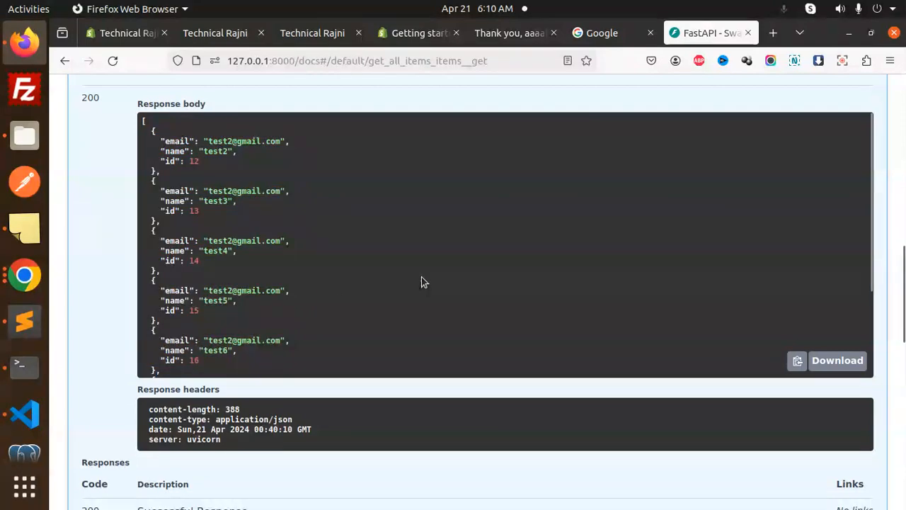
scroll("up", 3)
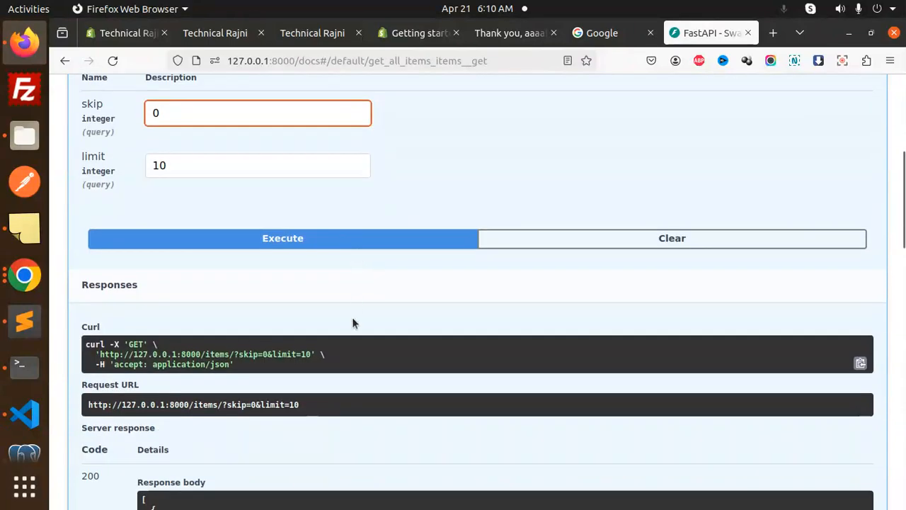
scroll("down", 3)
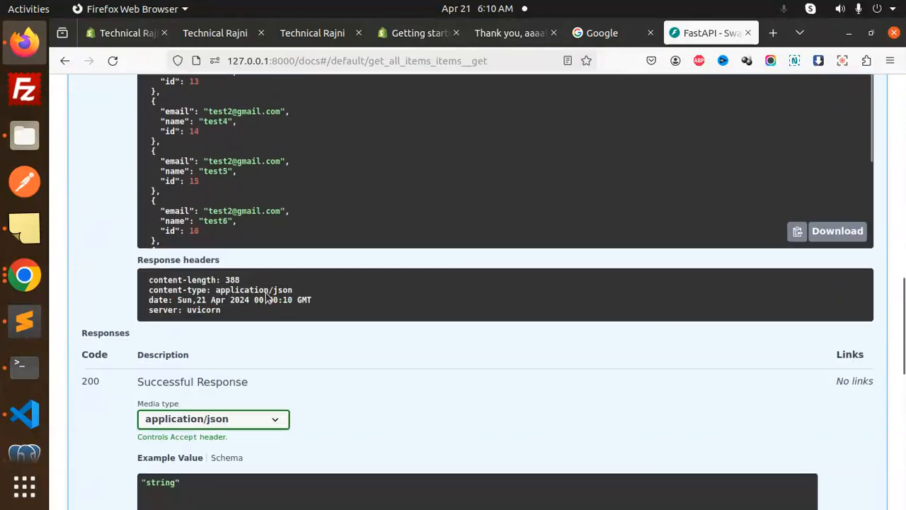
scroll("up", 3)
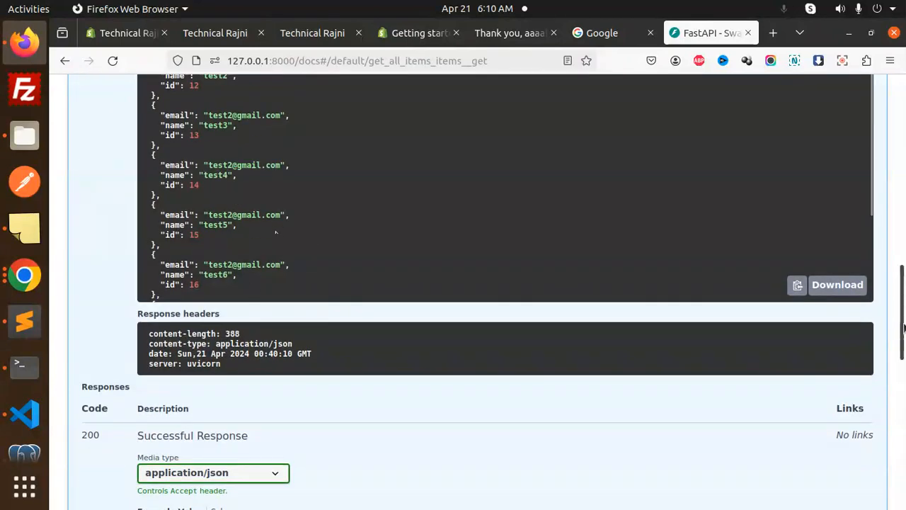
scroll("up", 3)
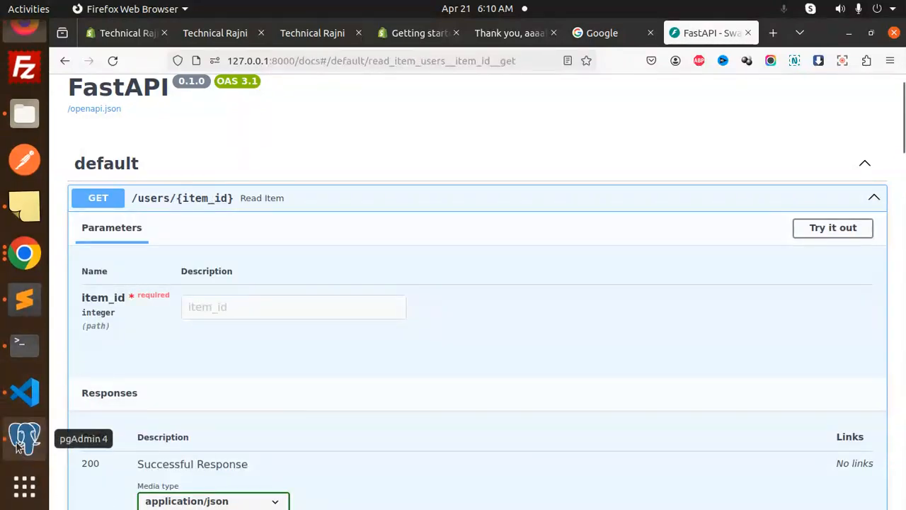
mouse_move(262, 293)
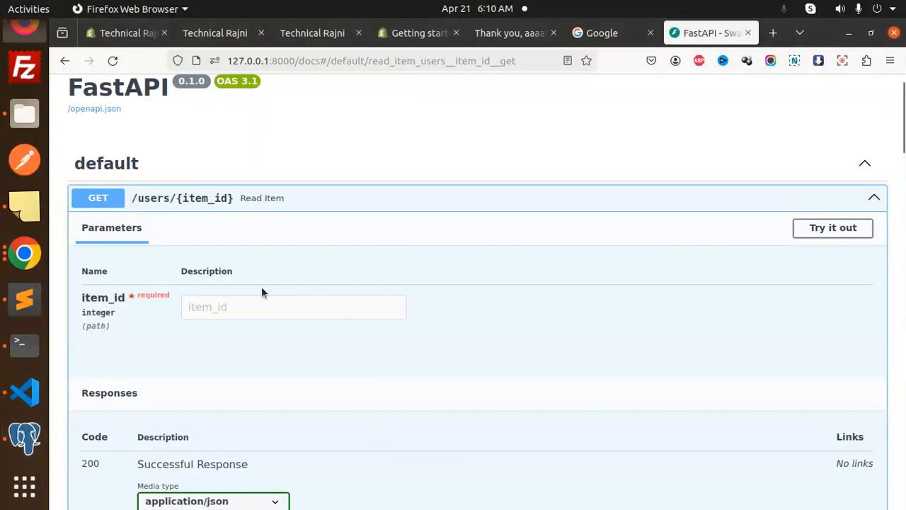
Execute the Read Item request with item_id 17.
left_click(832, 227)
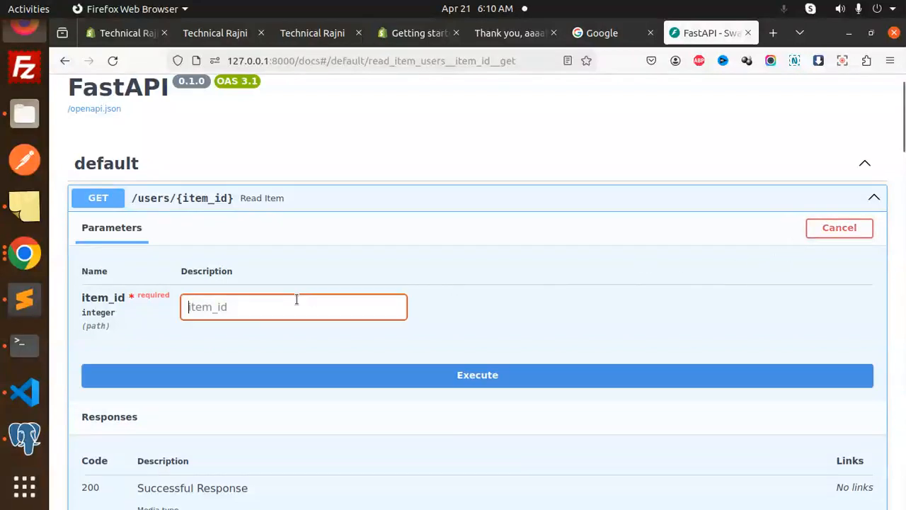
type("17")
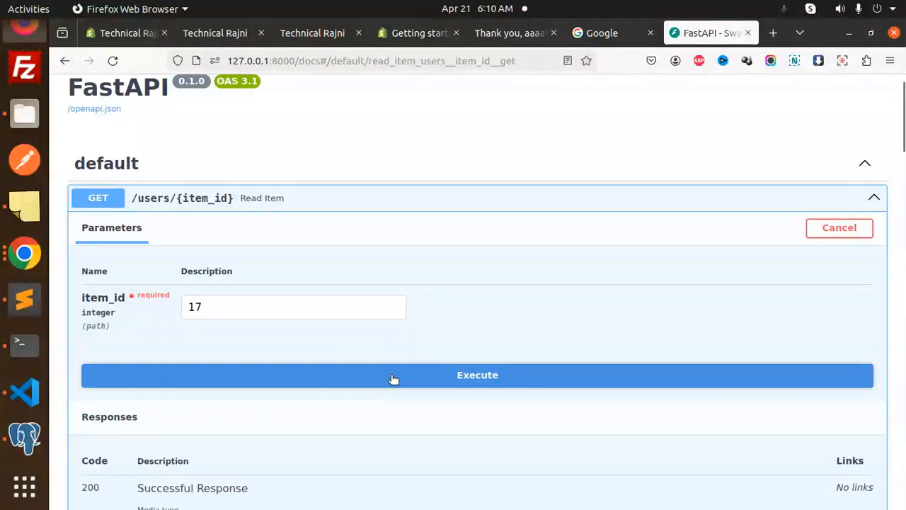
left_click(477, 374)
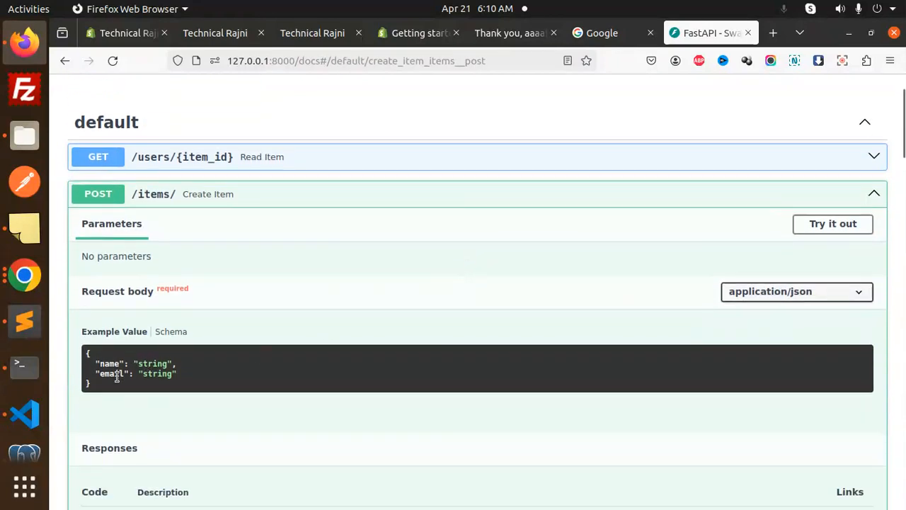
left_click(832, 223)
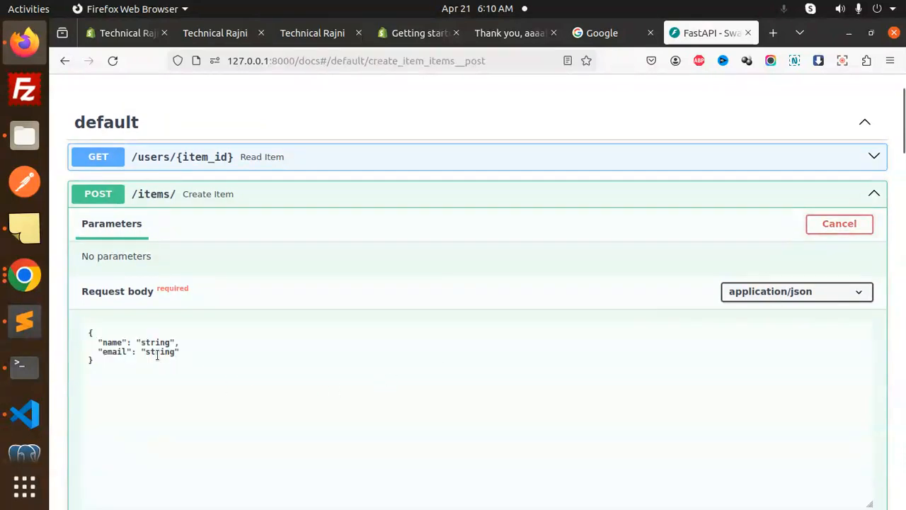
double_click(156, 343)
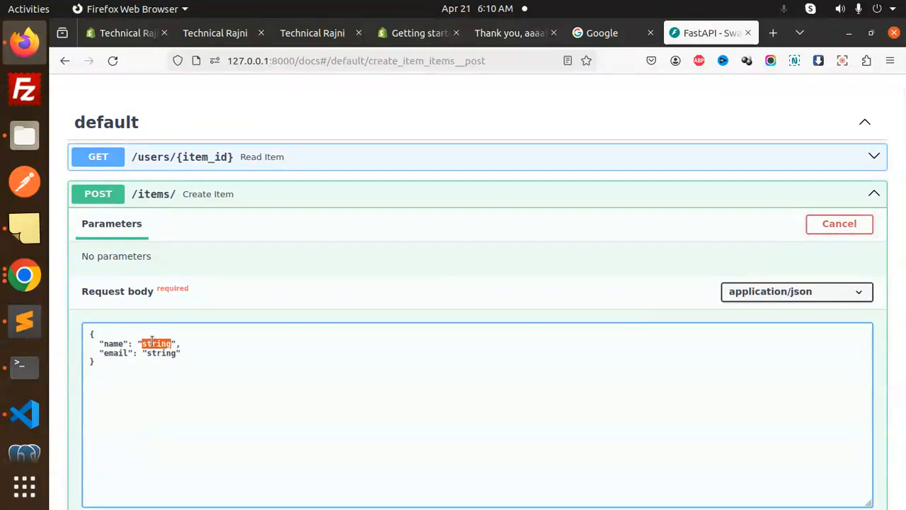
type("jonnn")
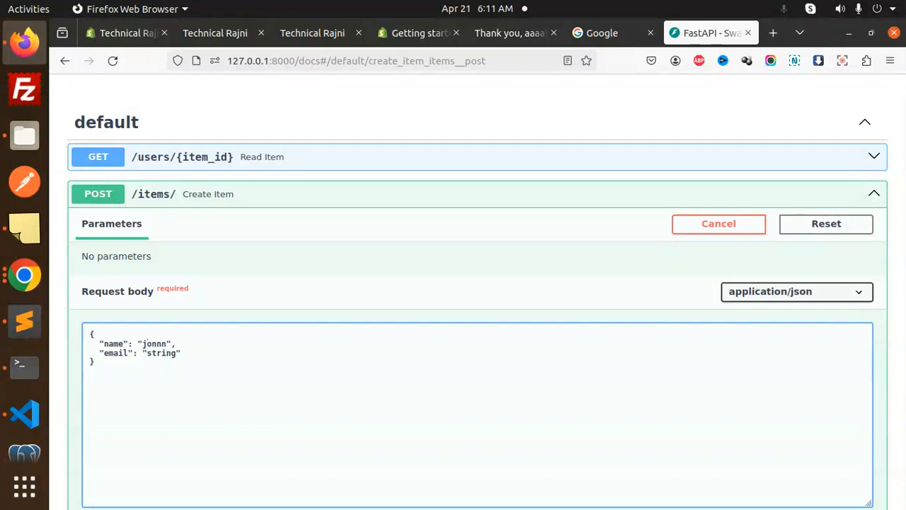
double_click(161, 353)
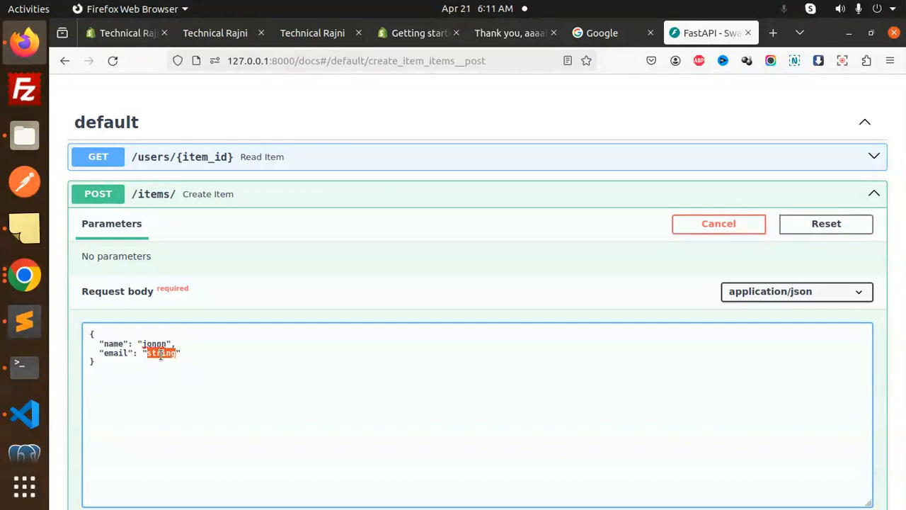
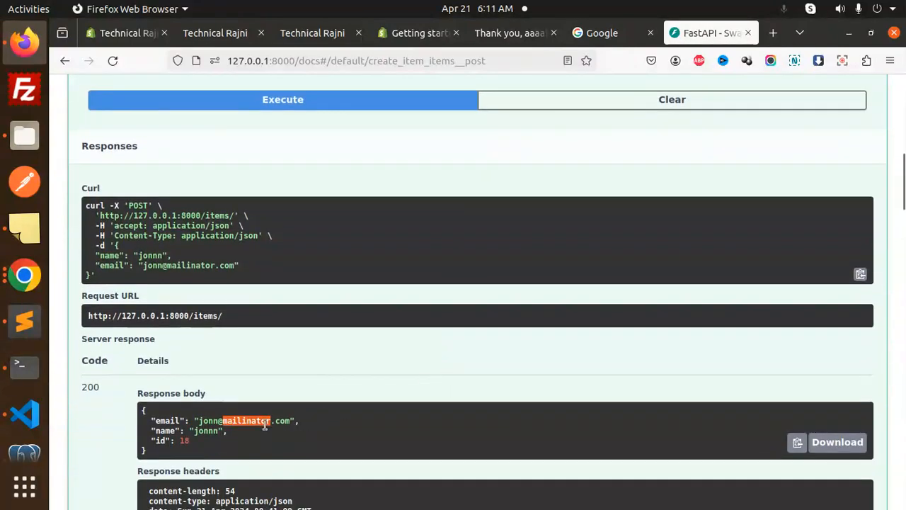
mouse_move(24, 413)
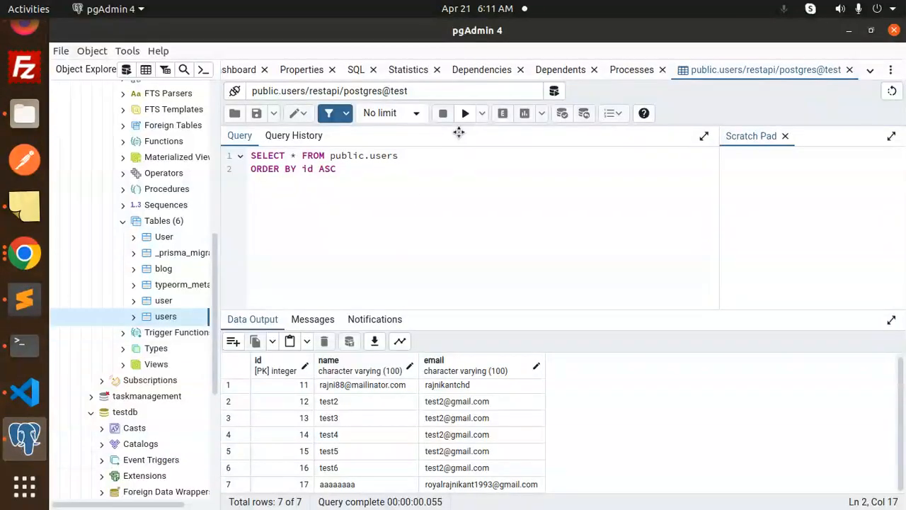
Re-run SELECT * FROM public.users in pgAdmin so eight rows appear.
left_click(465, 113)
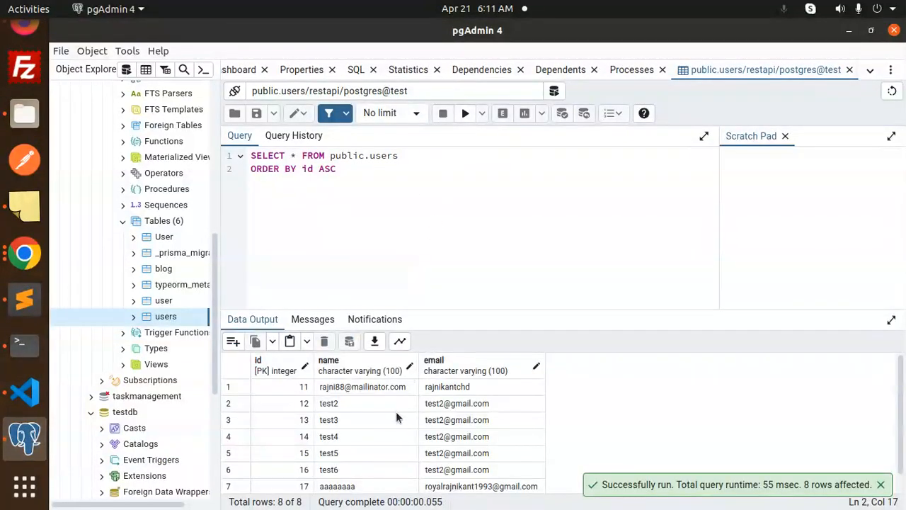
scroll("down", 3)
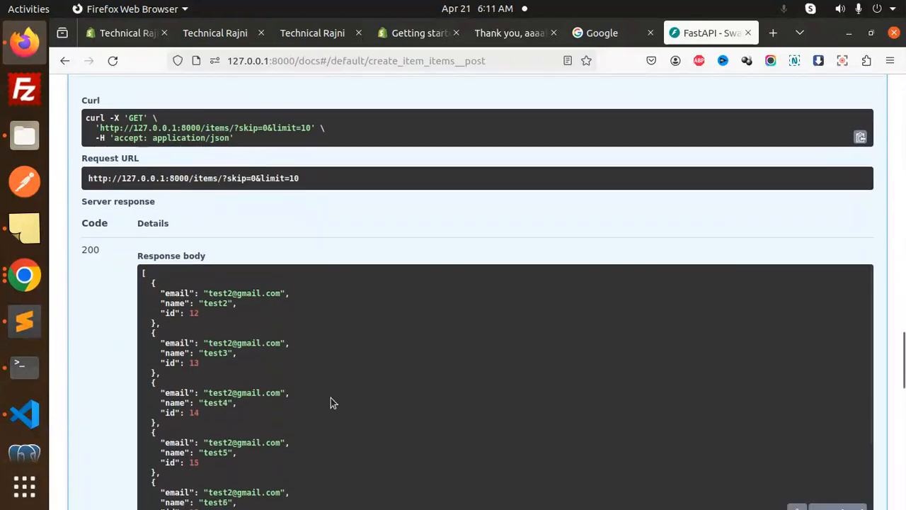
Start the PUT /items/{item_id} request with item_id 18.
scroll("down", 3)
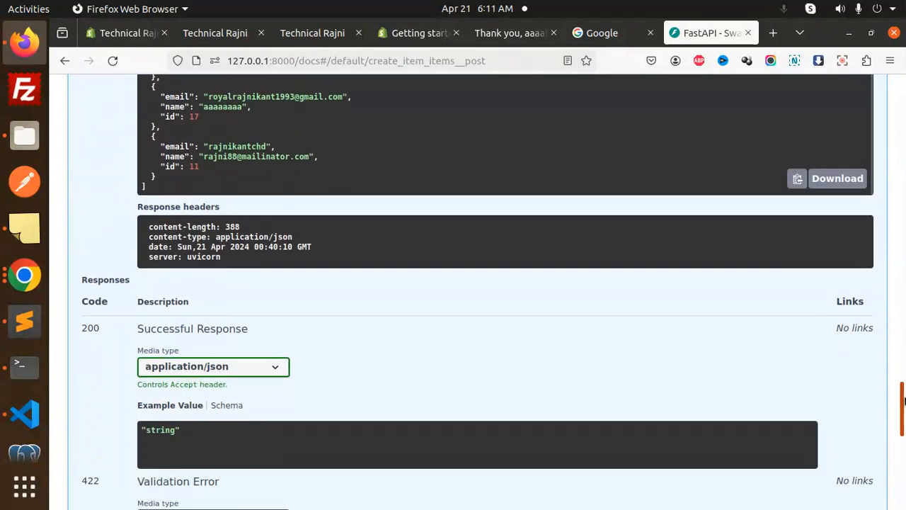
scroll("down", 3)
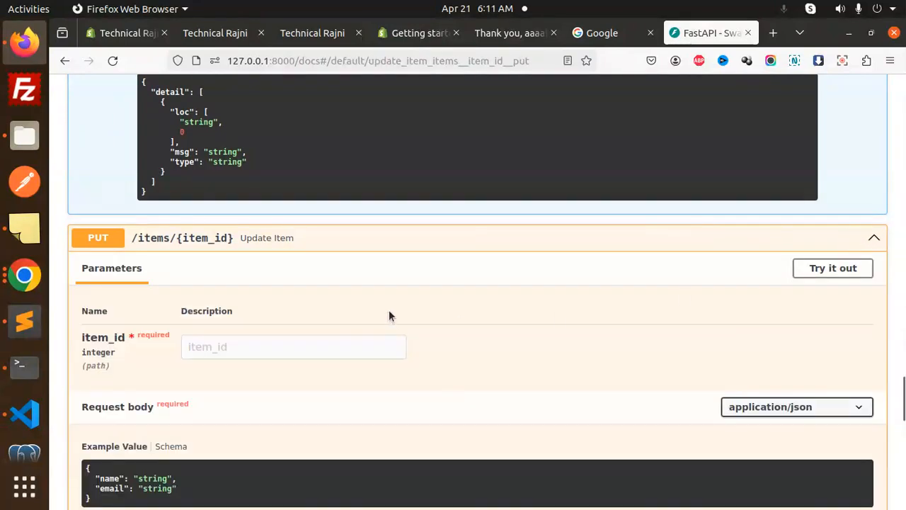
left_click(832, 268)
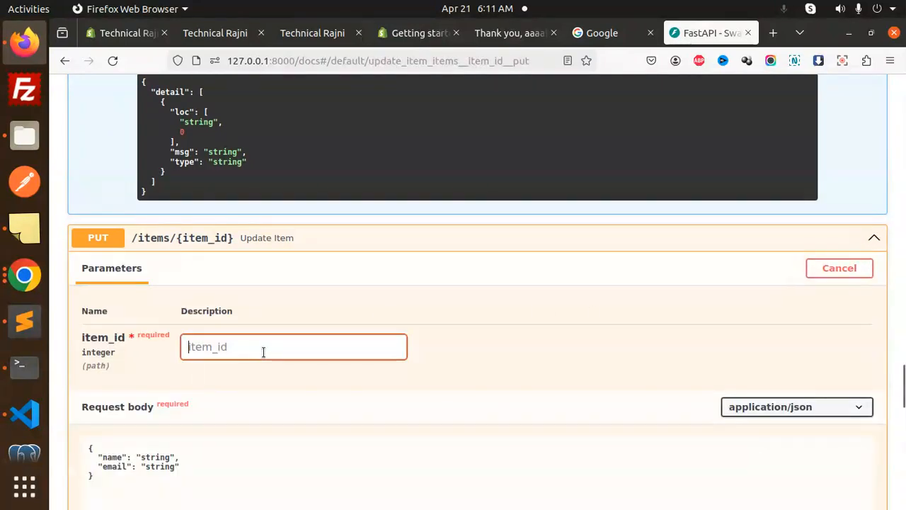
type("18")
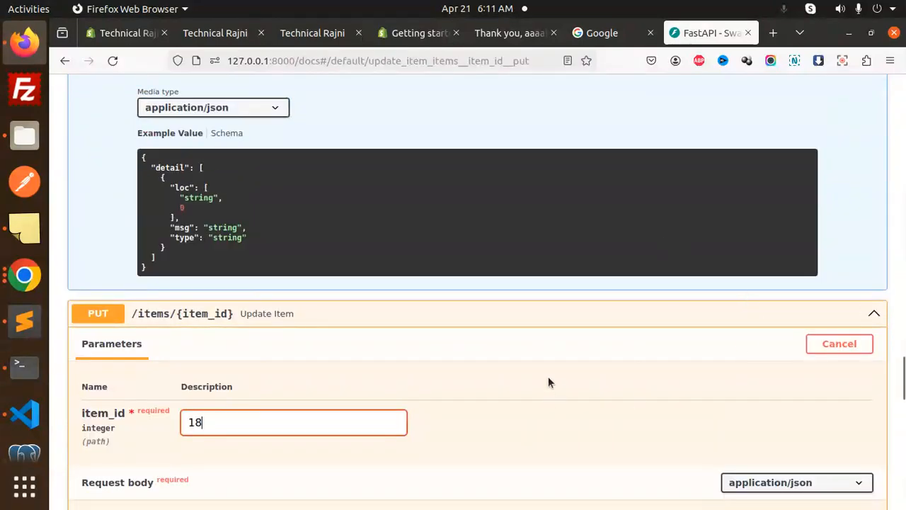
scroll("down", 3)
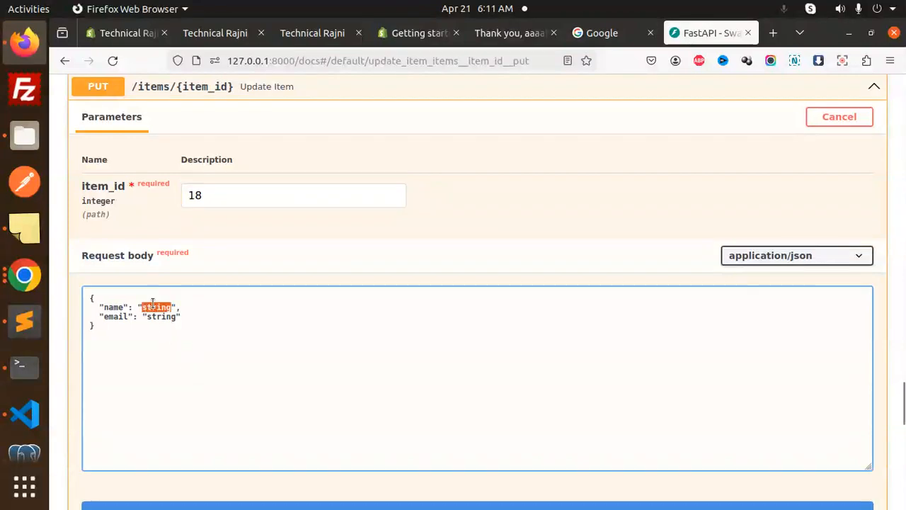
type("aaaaaaaaaaaa")
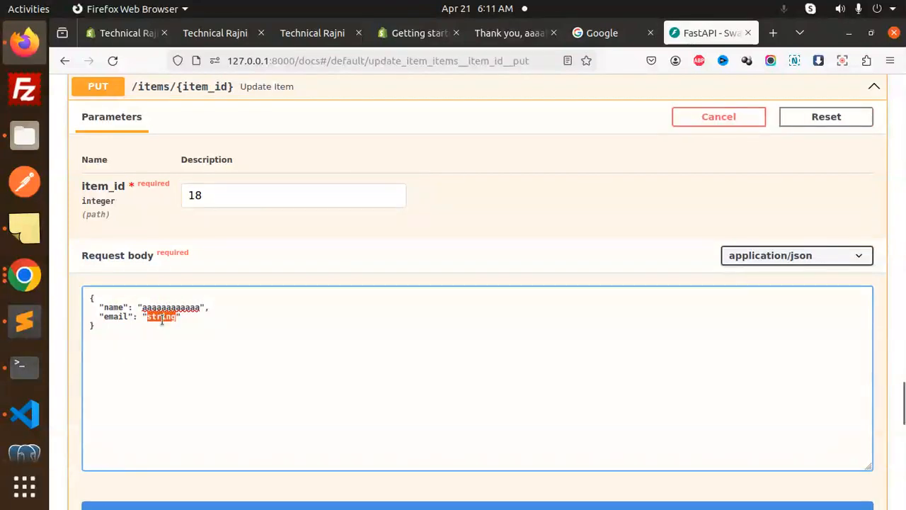
type("yyyyyyyyyy")
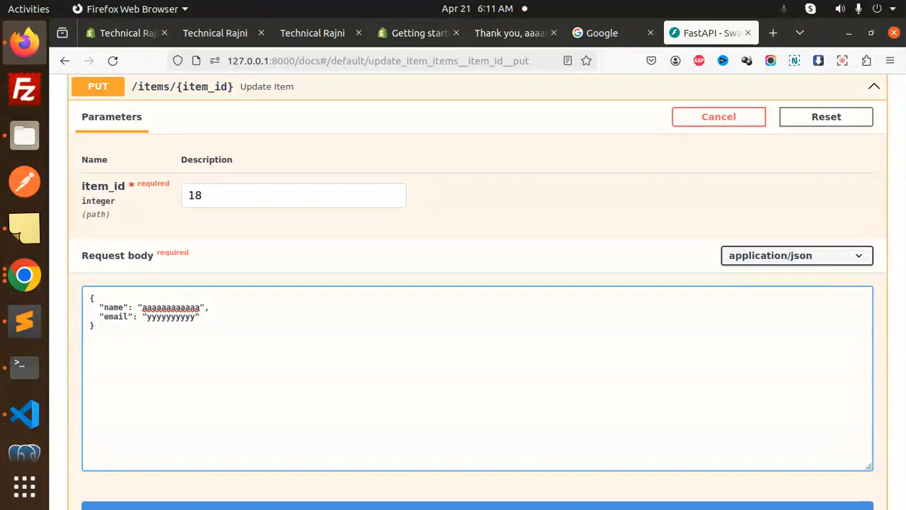
type("@mailinat")
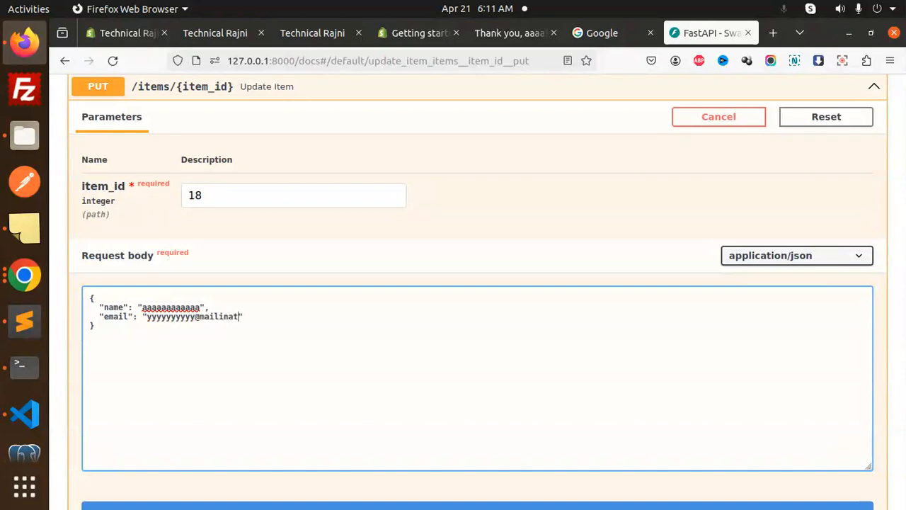
type("or.com")
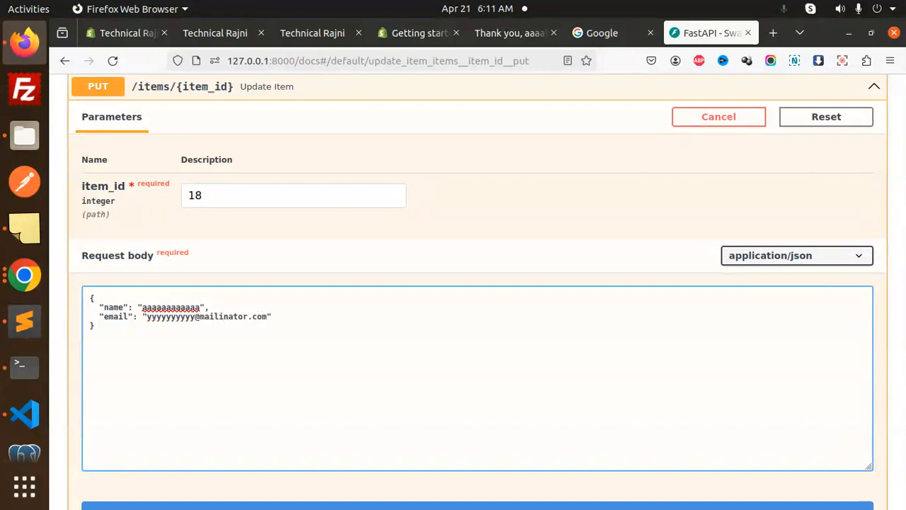
scroll("down", 3)
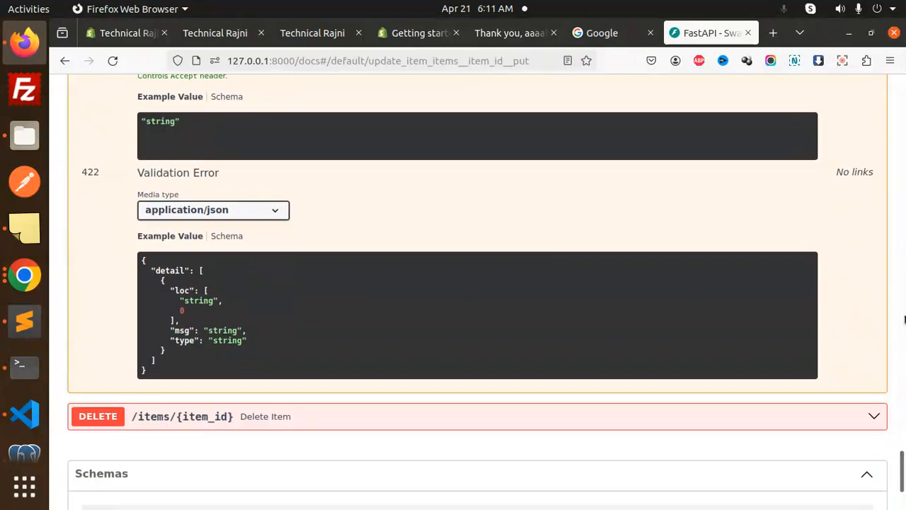
scroll("up", 3)
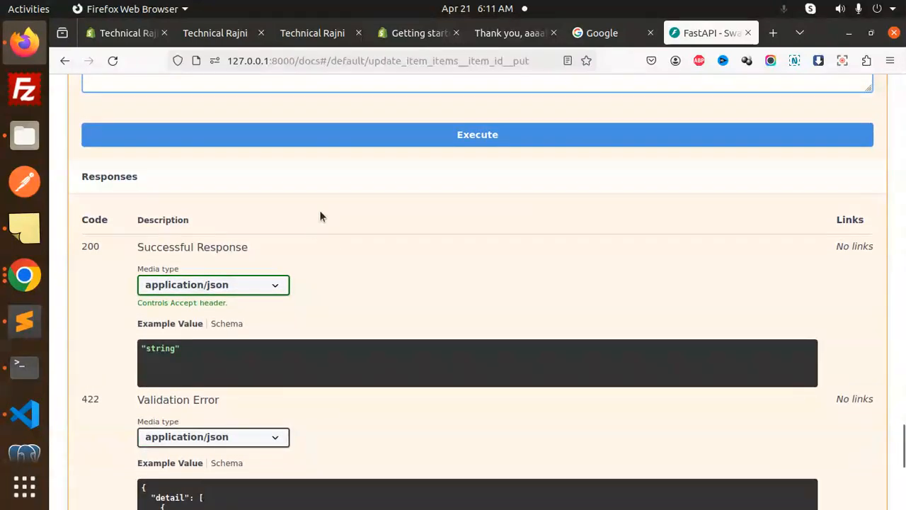
left_click(477, 135)
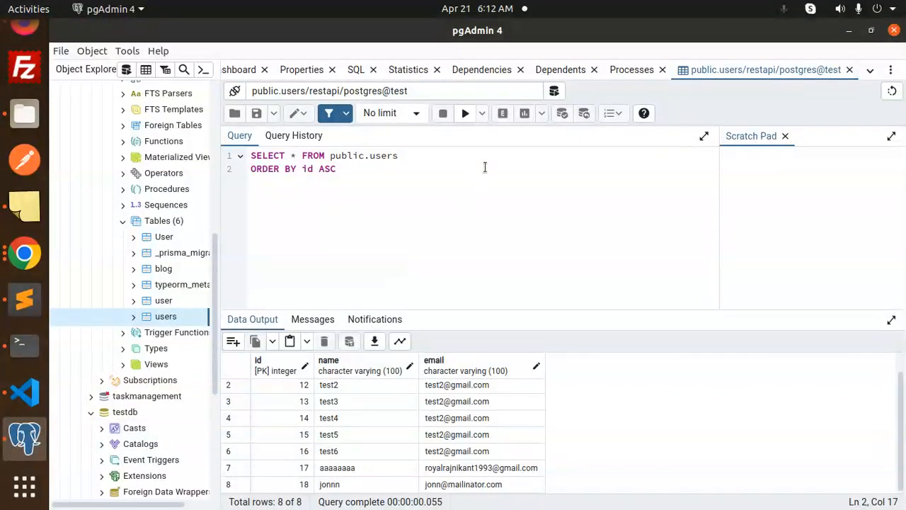
Refresh the users query in pgAdmin to view row 18 before the update.
left_click(465, 113)
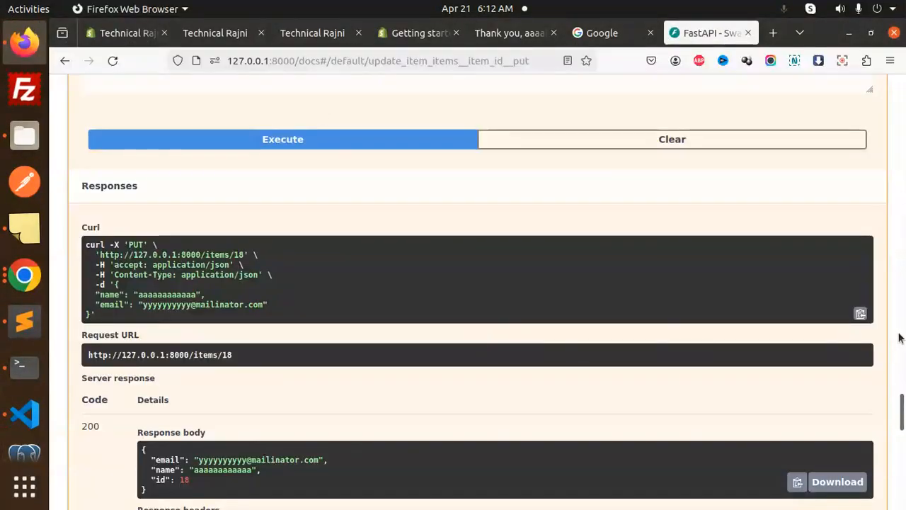
scroll("down", 3)
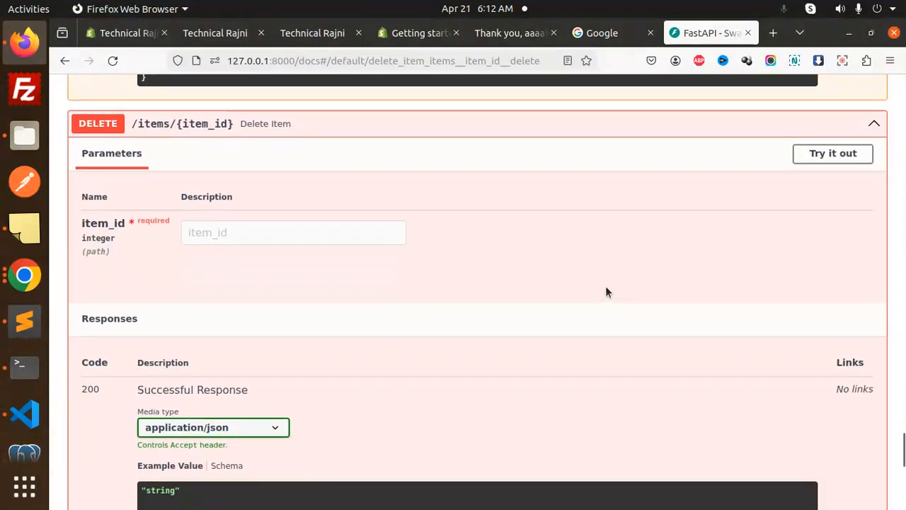
Execute DELETE for item 18, then refresh the users query in pgAdmin to verify.
left_click(832, 153)
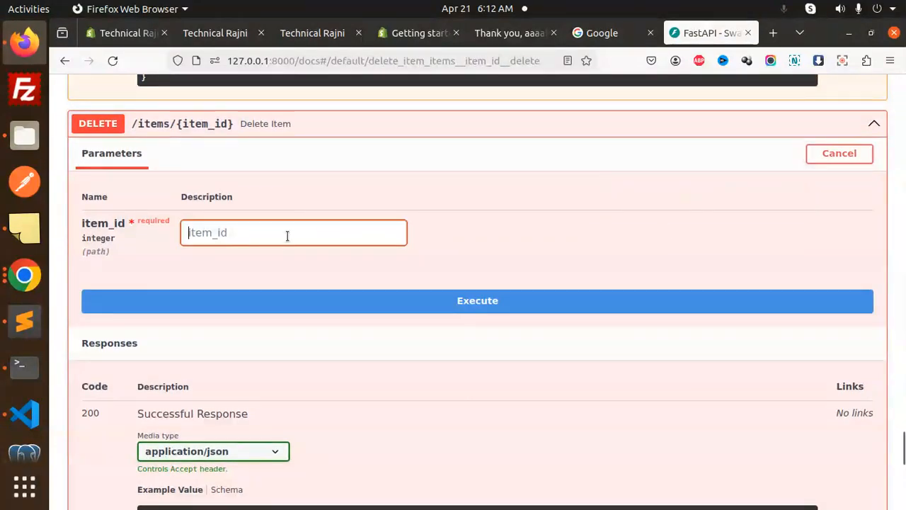
left_click(281, 305)
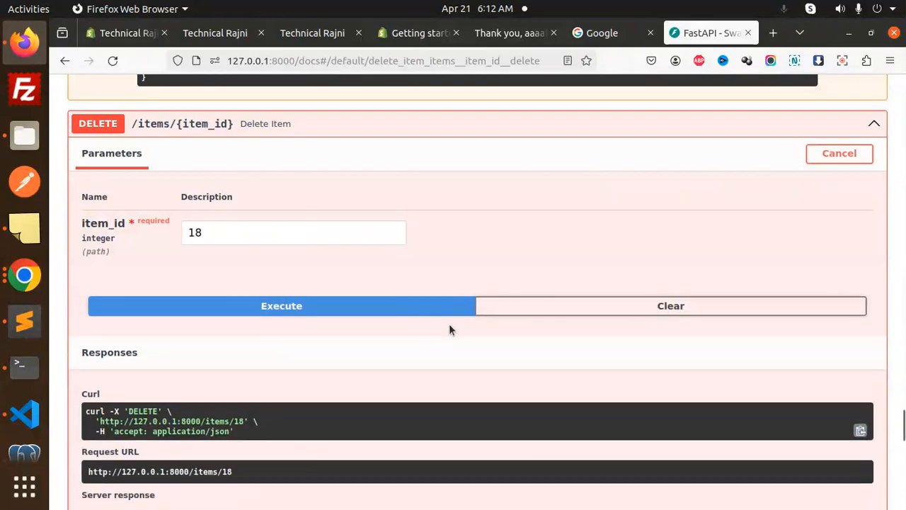
left_click(281, 305)
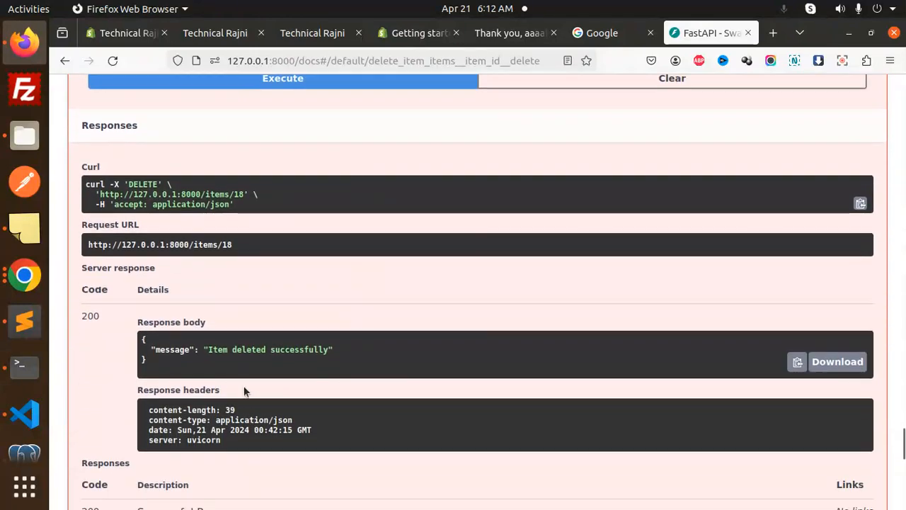
mouse_move(24, 439)
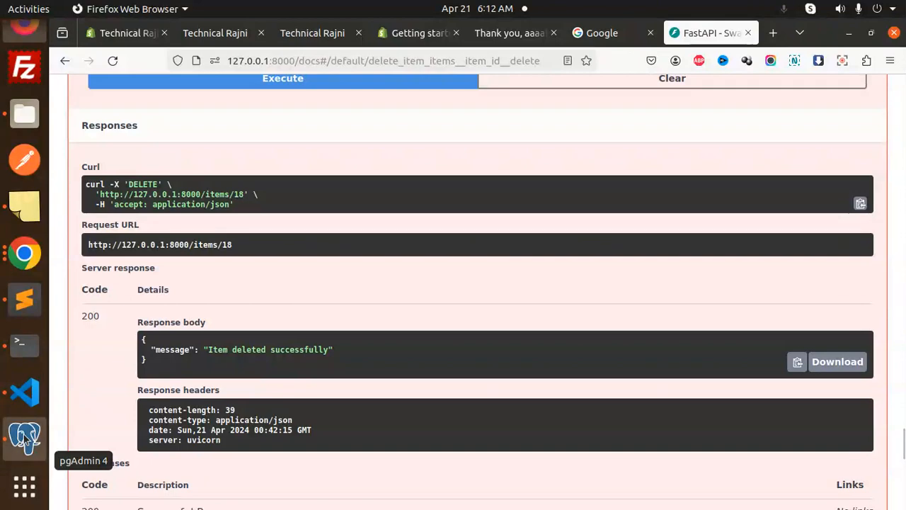
left_click(24, 438)
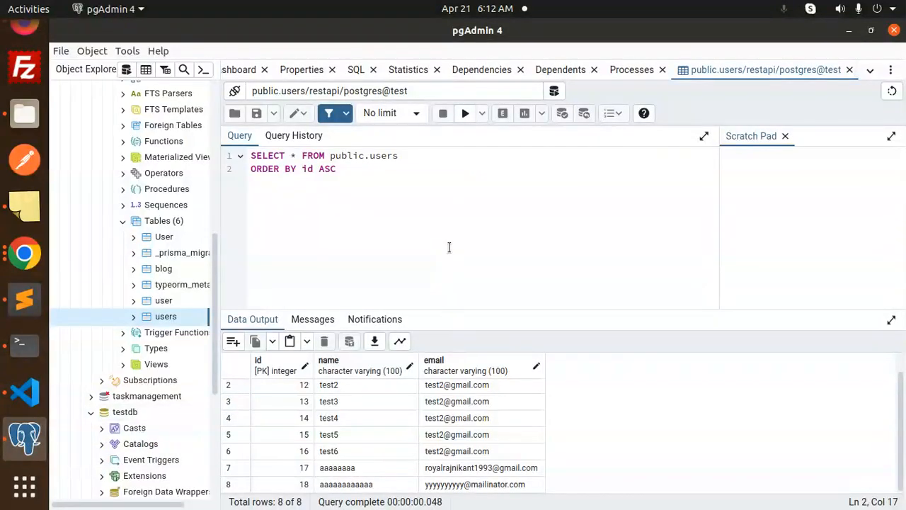
mouse_move(464, 113)
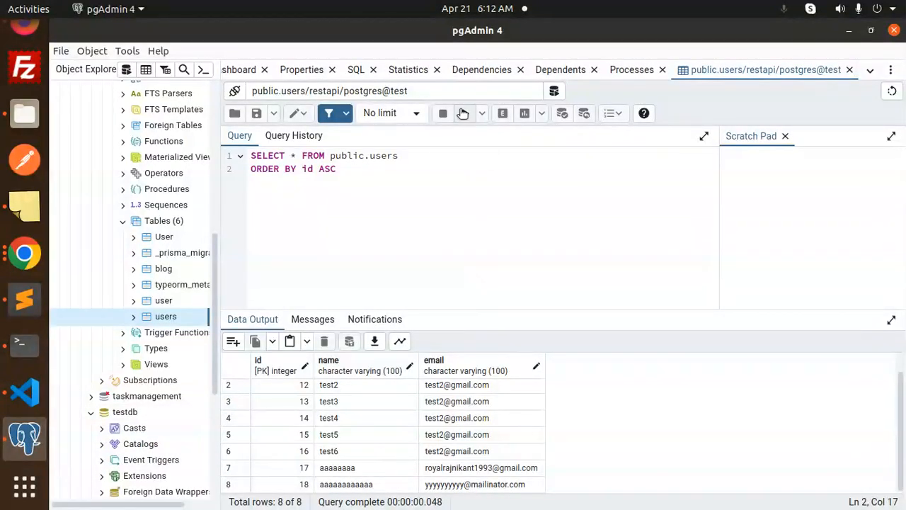
left_click(465, 113)
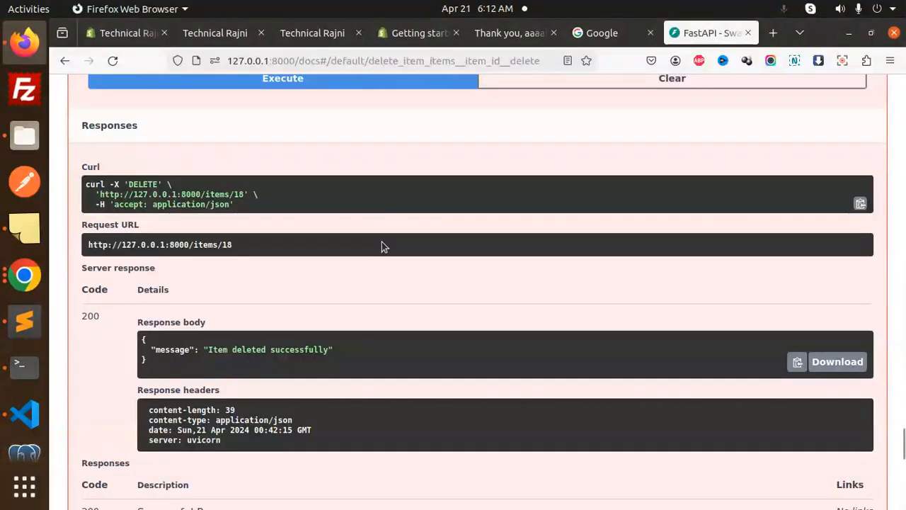
mouse_move(363, 305)
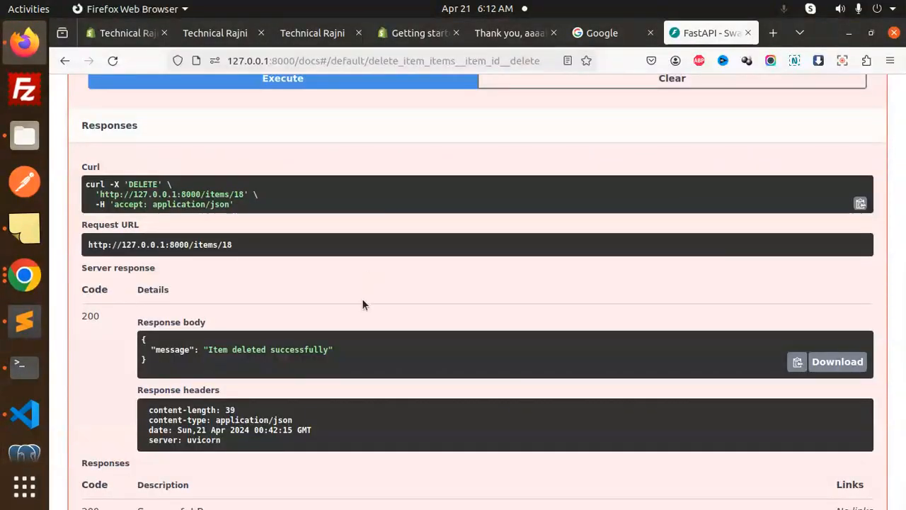
mouse_move(23, 416)
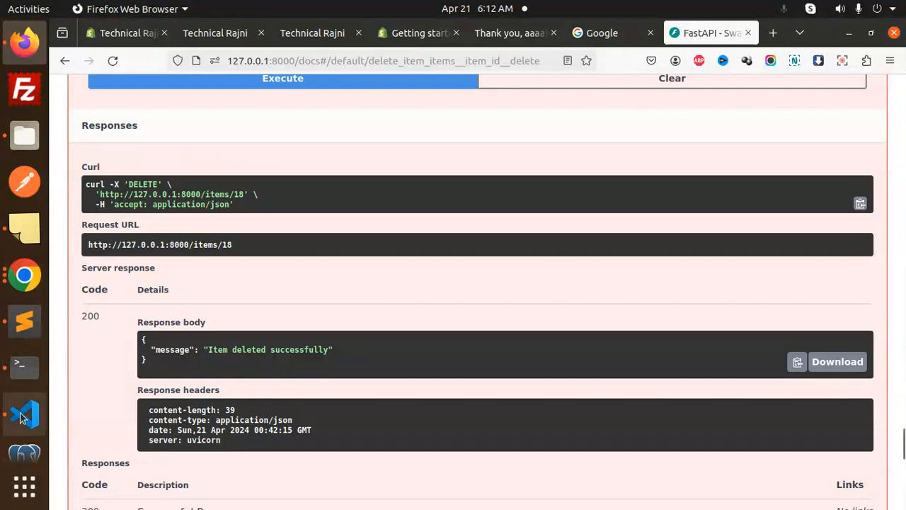
Walk through main.py's imports (HTTPException, create_engine, sessionmaker, BaseModel) and the FastAPI app creation.
left_click(24, 414)
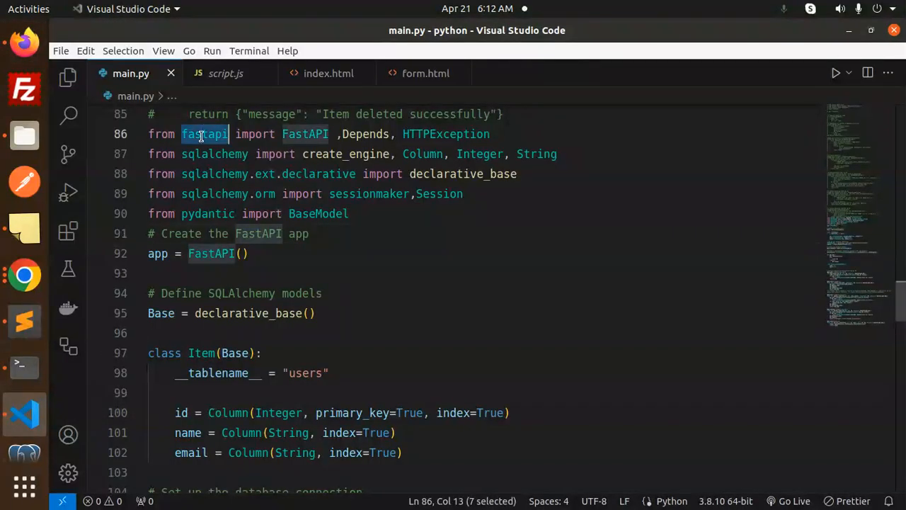
left_click(407, 133)
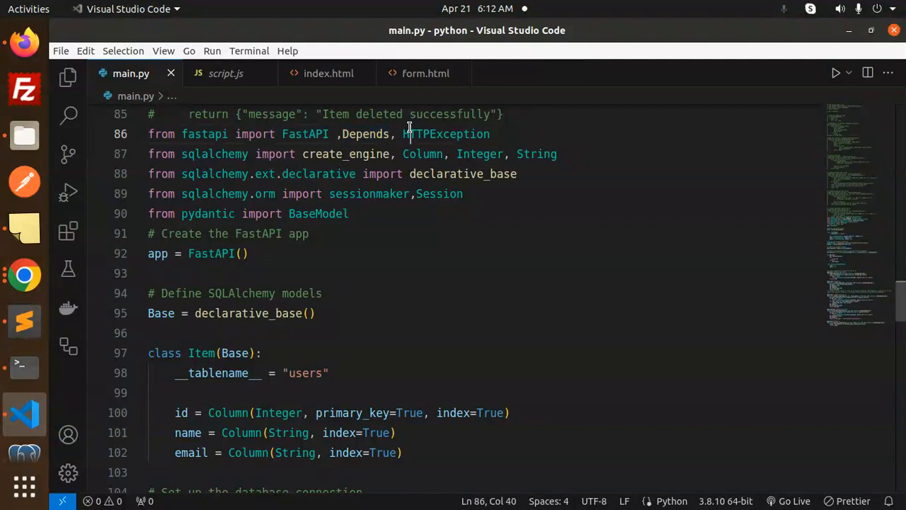
double_click(346, 153)
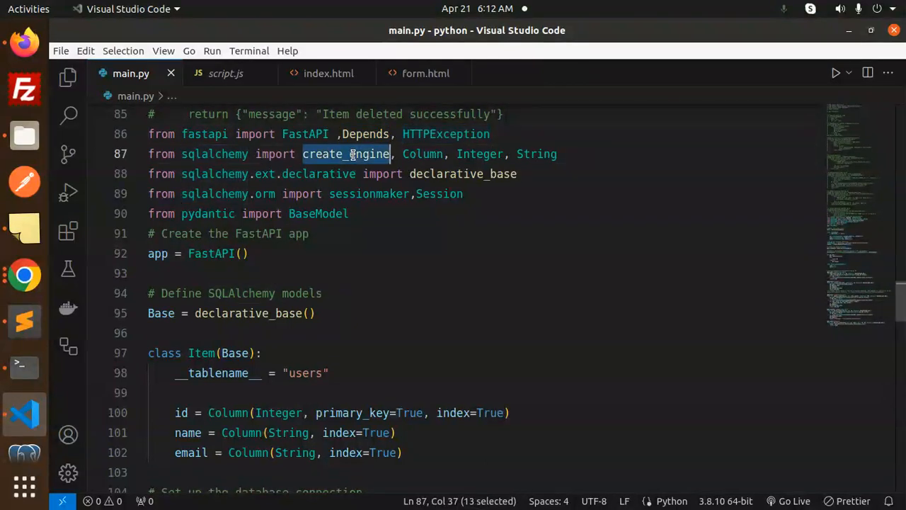
left_click(514, 153)
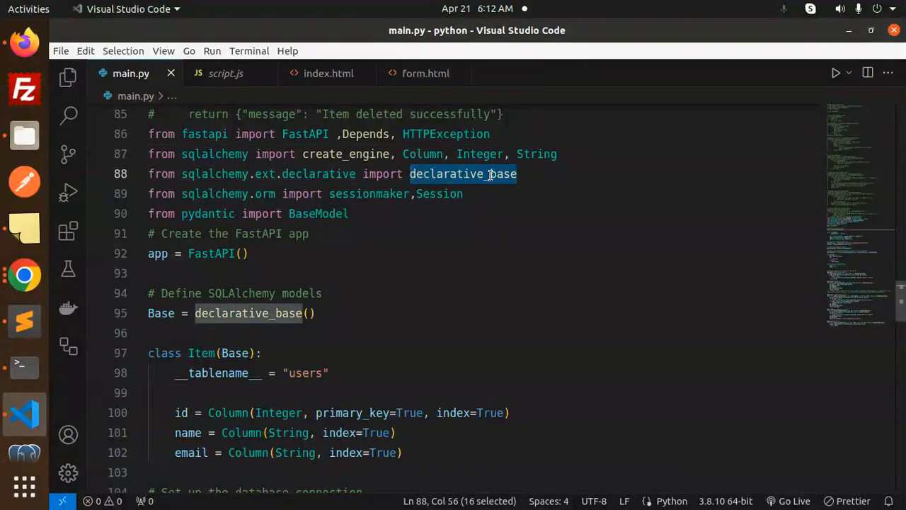
double_click(368, 193)
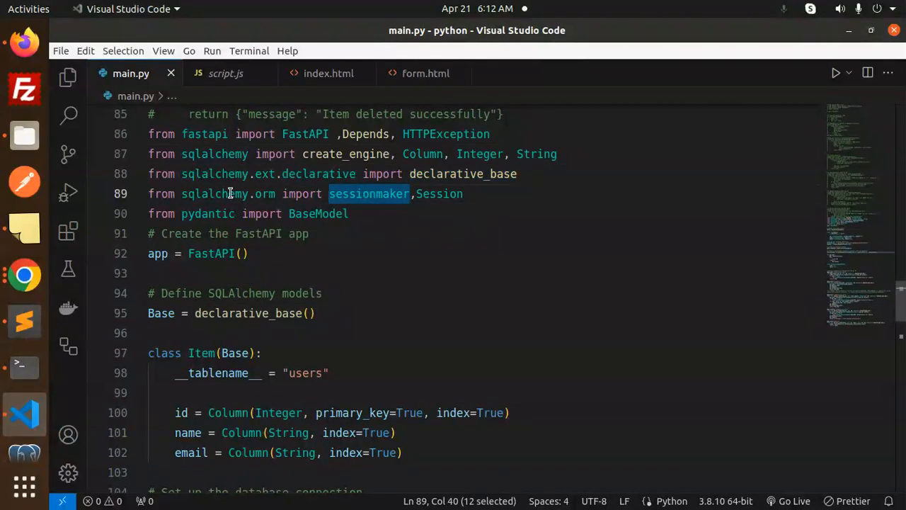
double_click(264, 194)
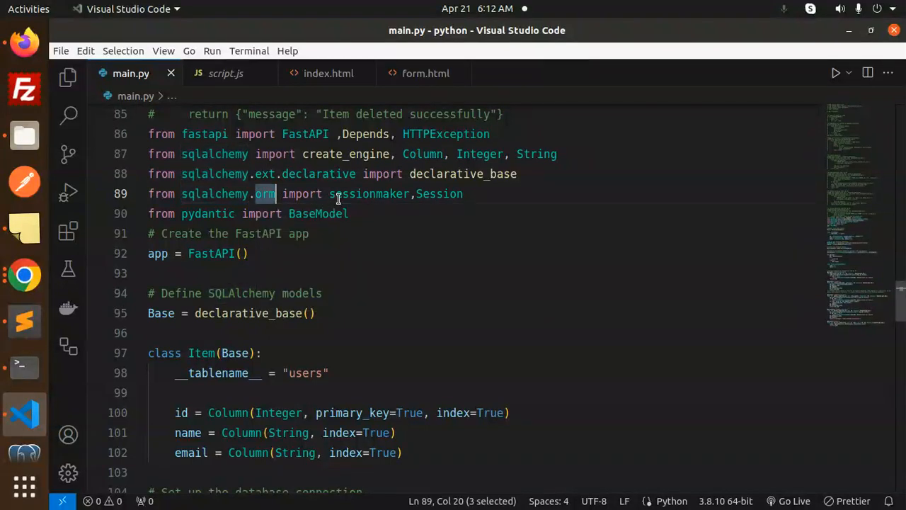
double_click(439, 194)
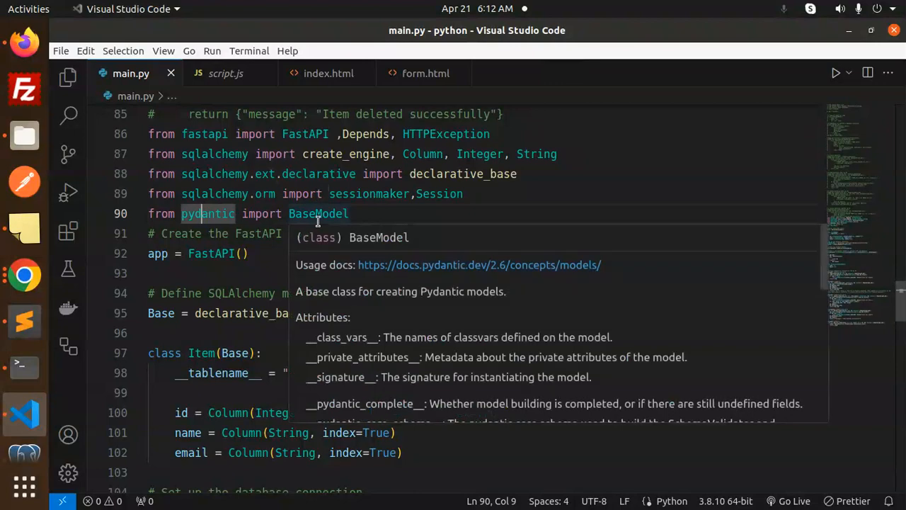
double_click(317, 213)
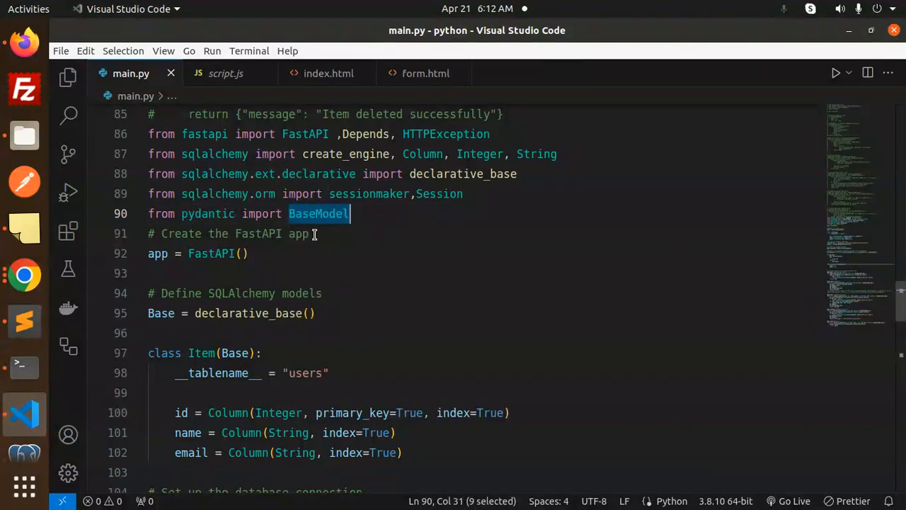
left_click(236, 234)
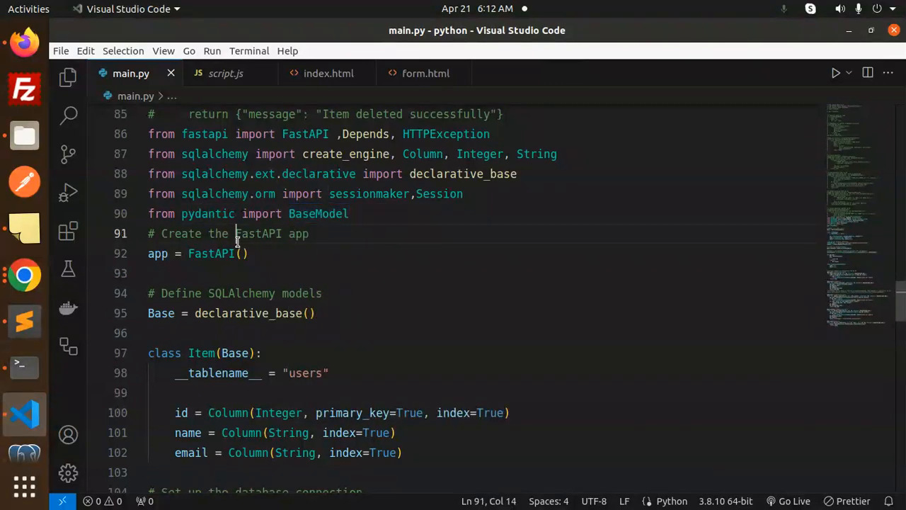
left_click(244, 254)
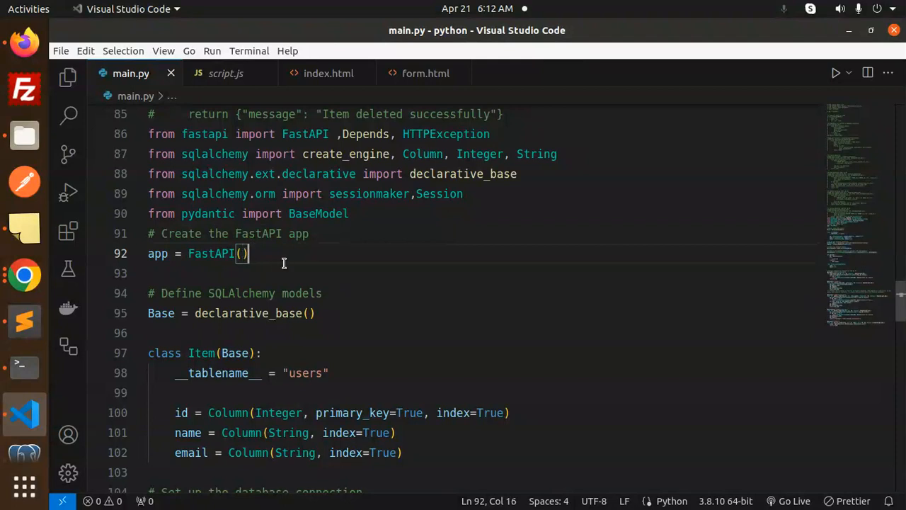
double_click(241, 293)
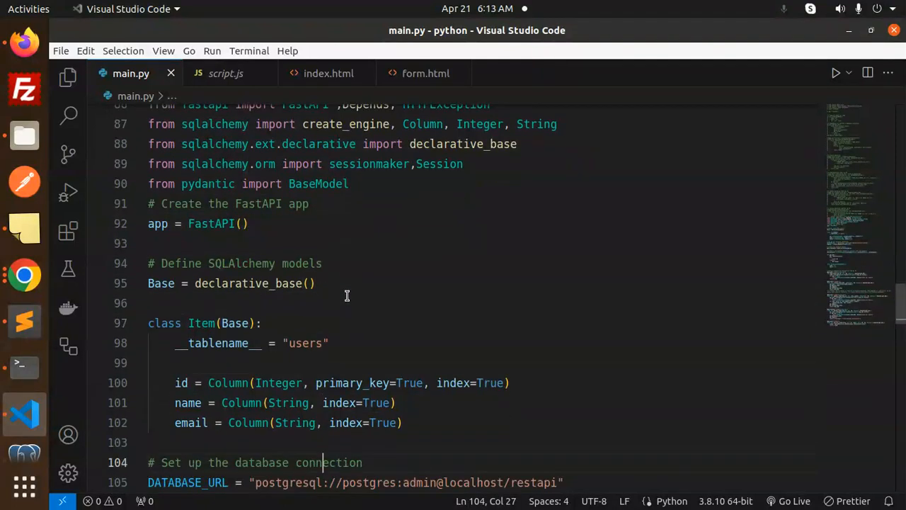
Review the PostgreSQL DATABASE_URL, create_engine call, table creation, get_db finally block and ItemCreate model.
scroll("down", 3)
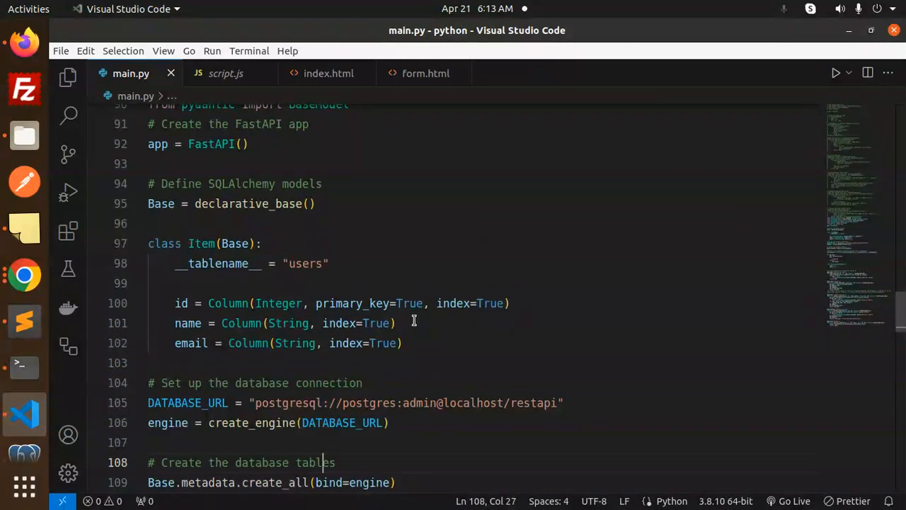
double_click(328, 243)
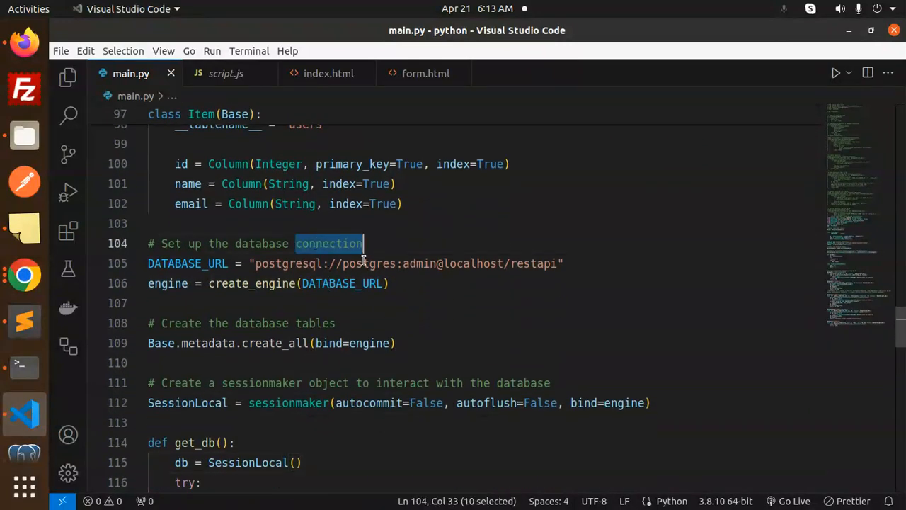
double_click(367, 263)
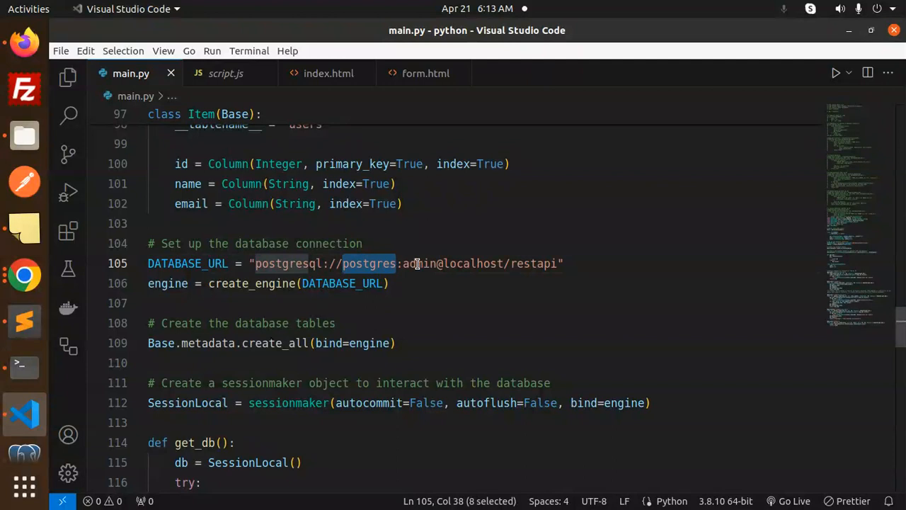
double_click(533, 263)
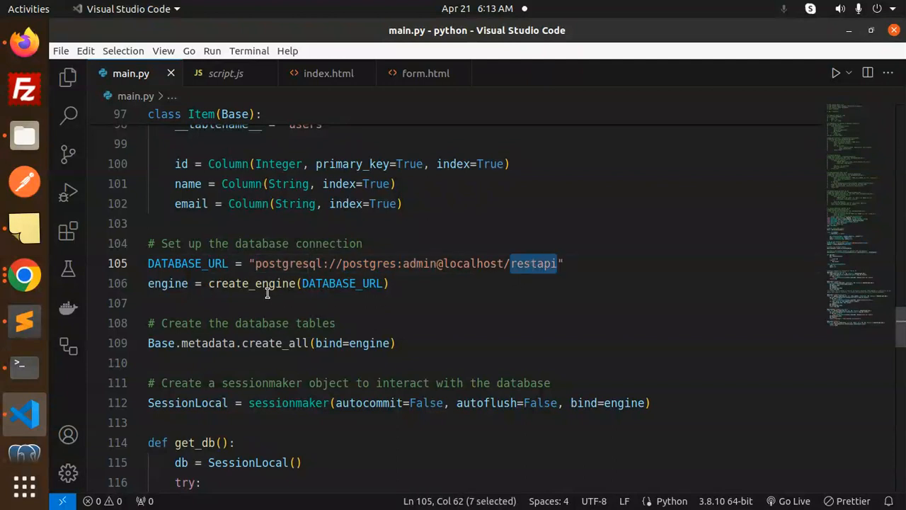
double_click(342, 283)
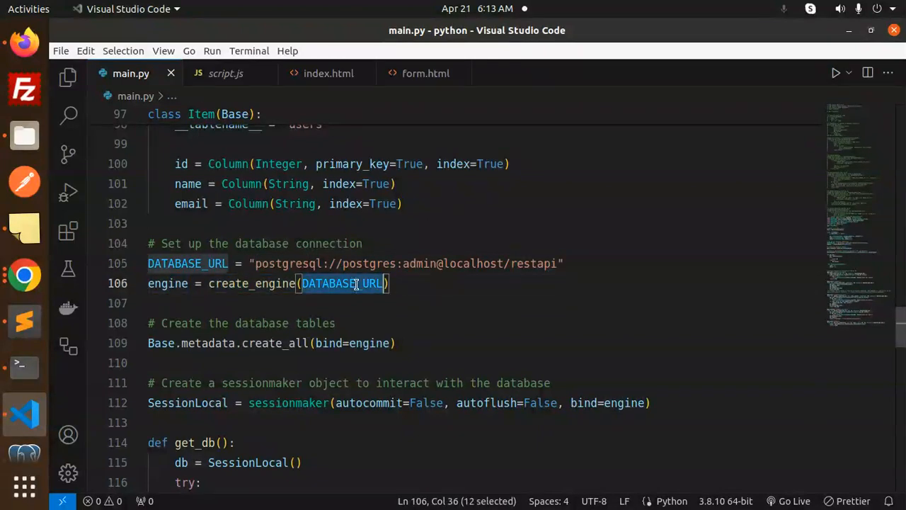
double_click(262, 322)
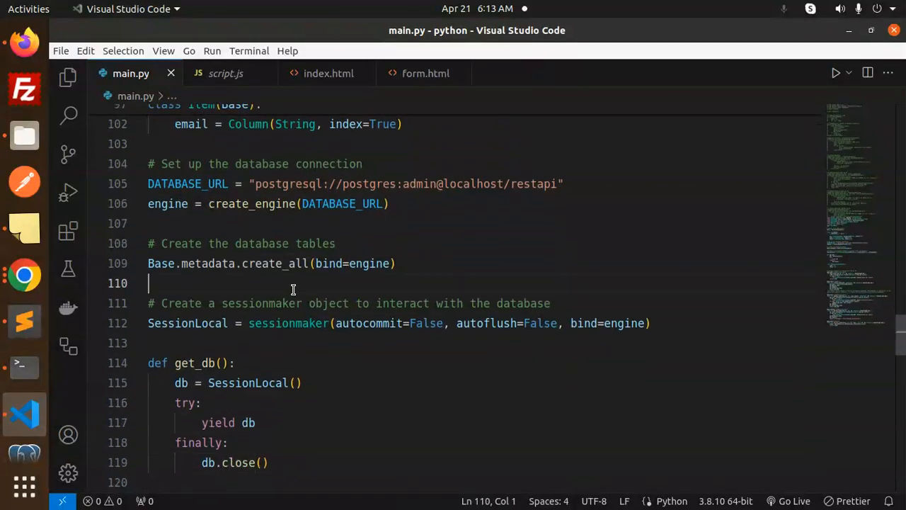
left_click(437, 343)
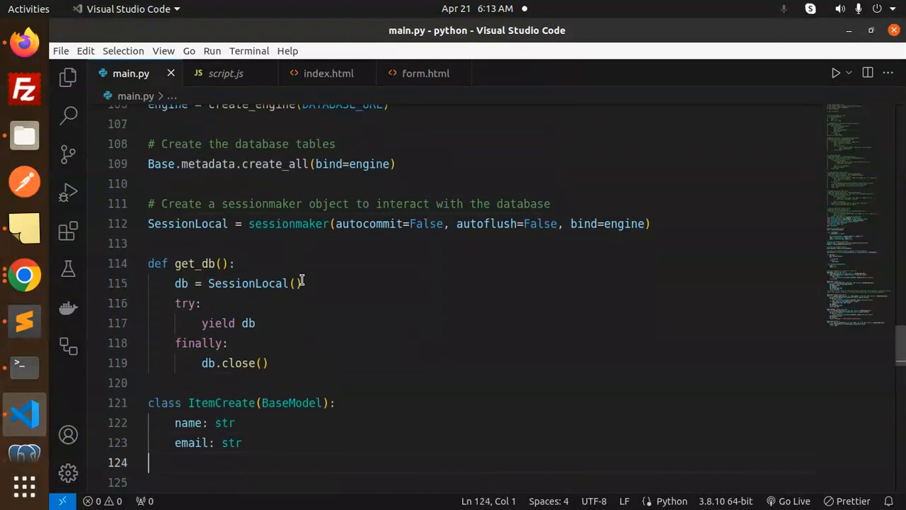
left_click(248, 322)
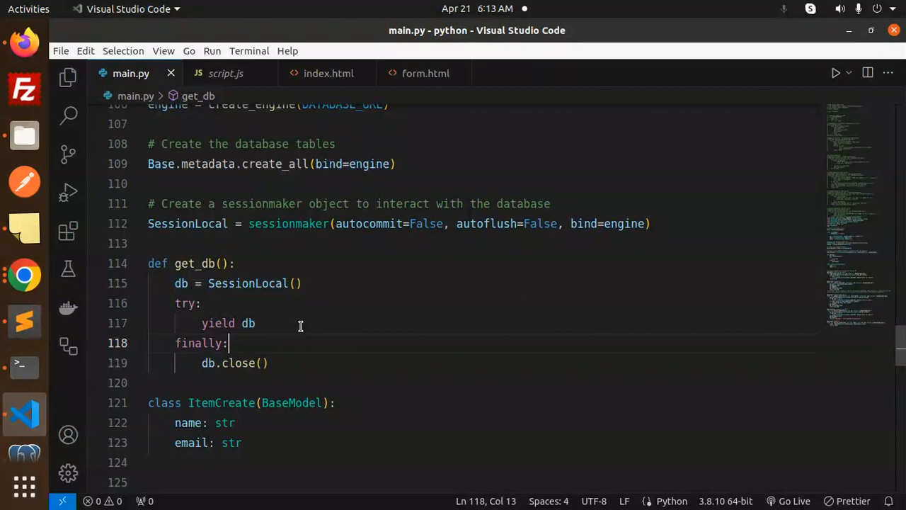
scroll("down", 3)
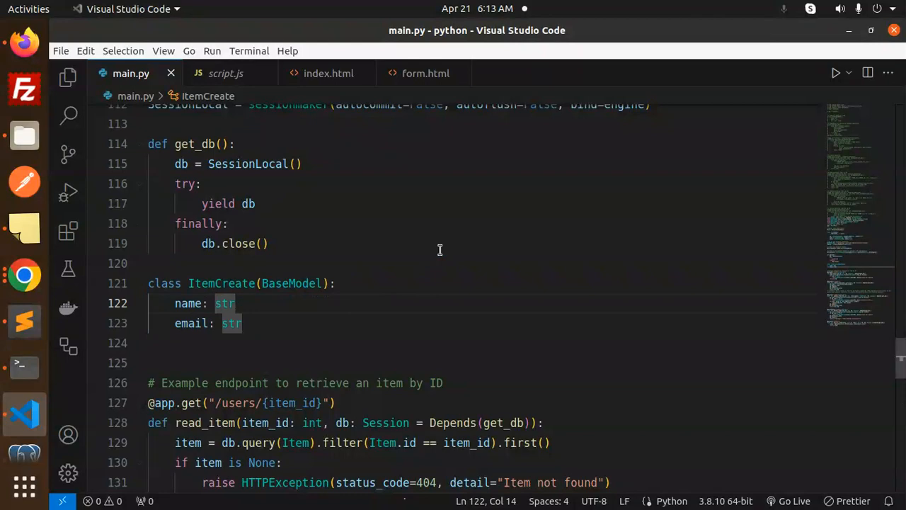
mouse_move(355, 209)
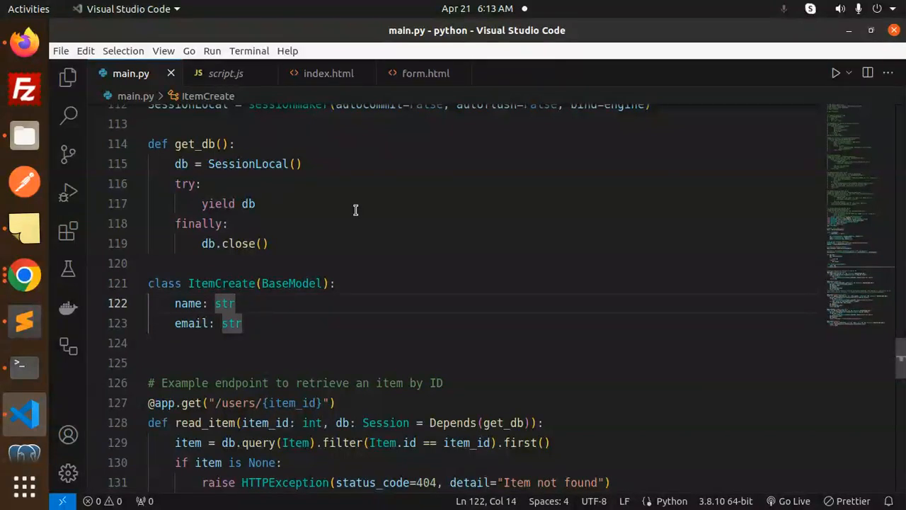
scroll("down", 3)
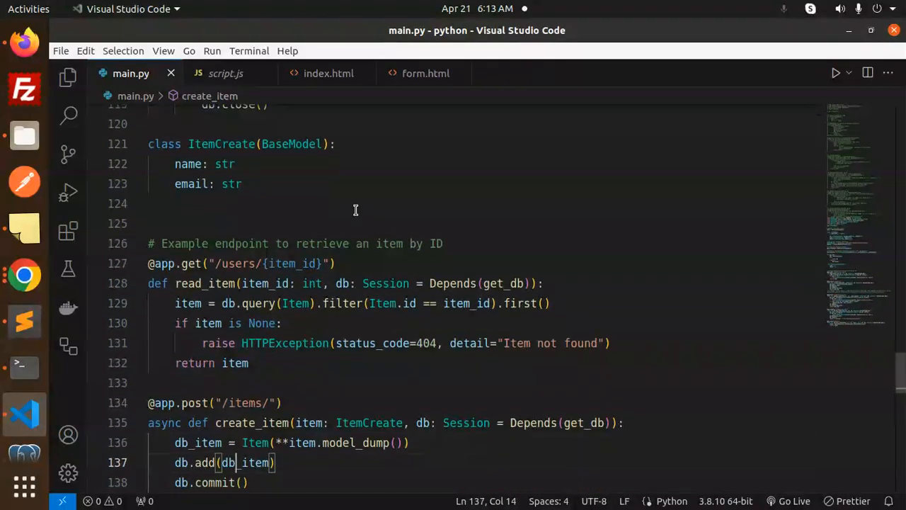
left_click(357, 243)
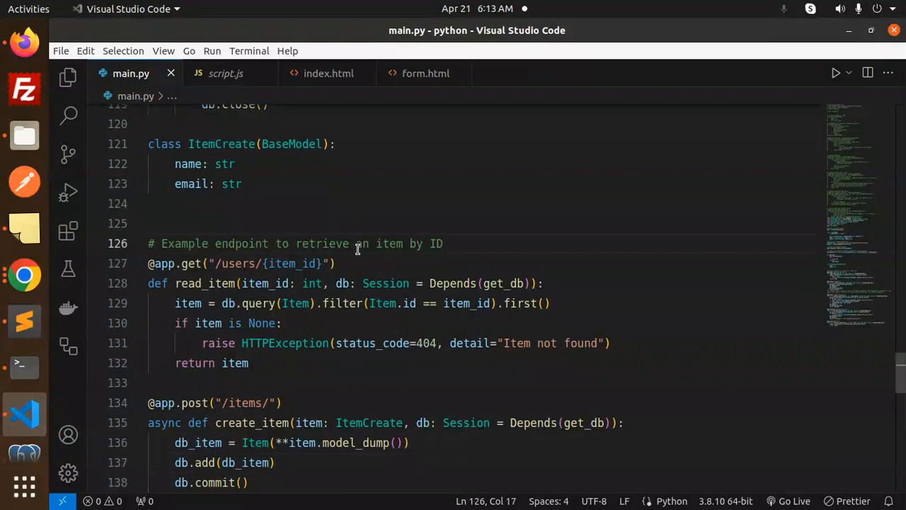
double_click(292, 264)
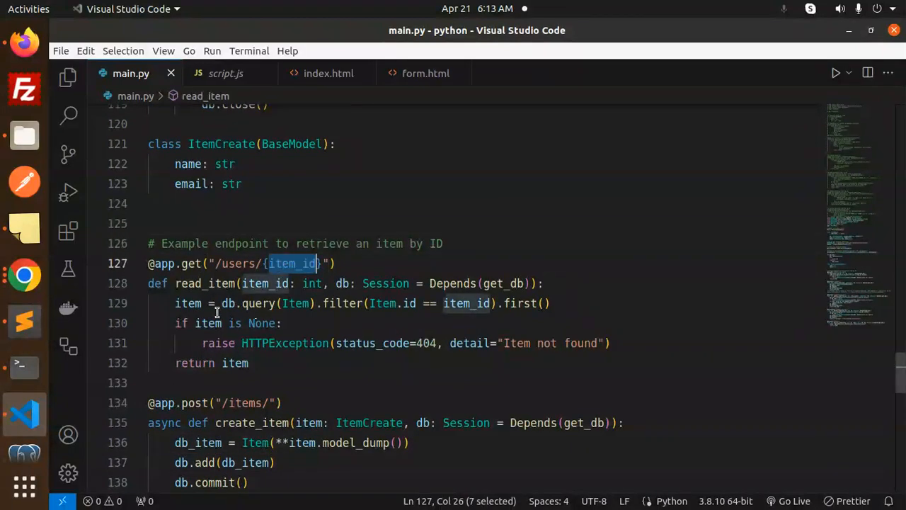
double_click(206, 283)
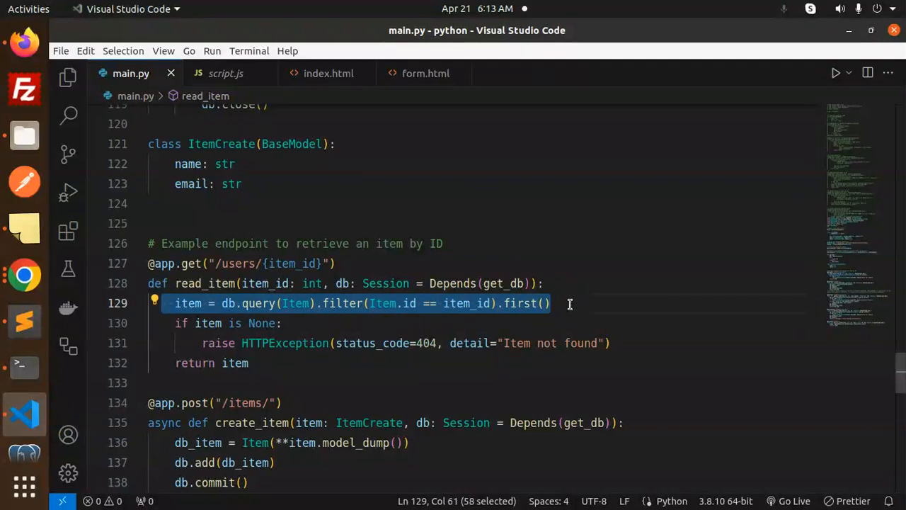
left_click(350, 323)
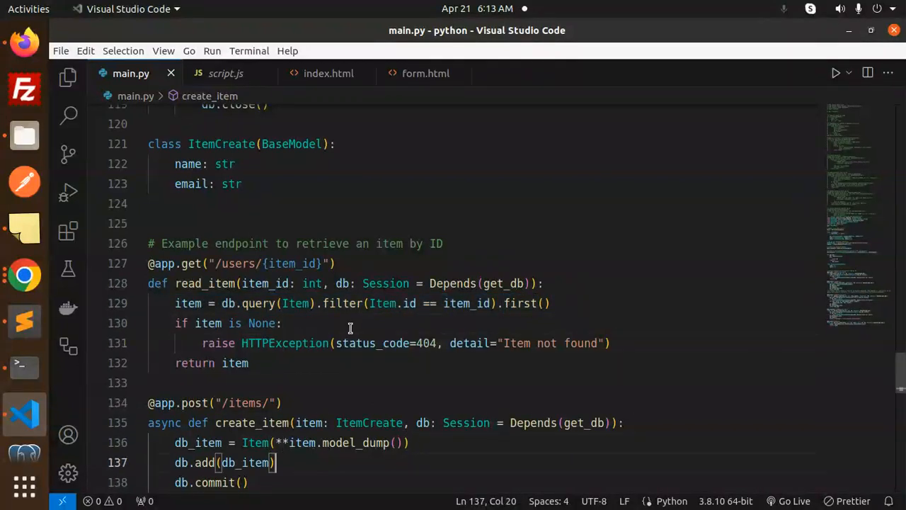
Highlight create_item's name, ItemCreate model, model_dump call and refresh call.
double_click(252, 263)
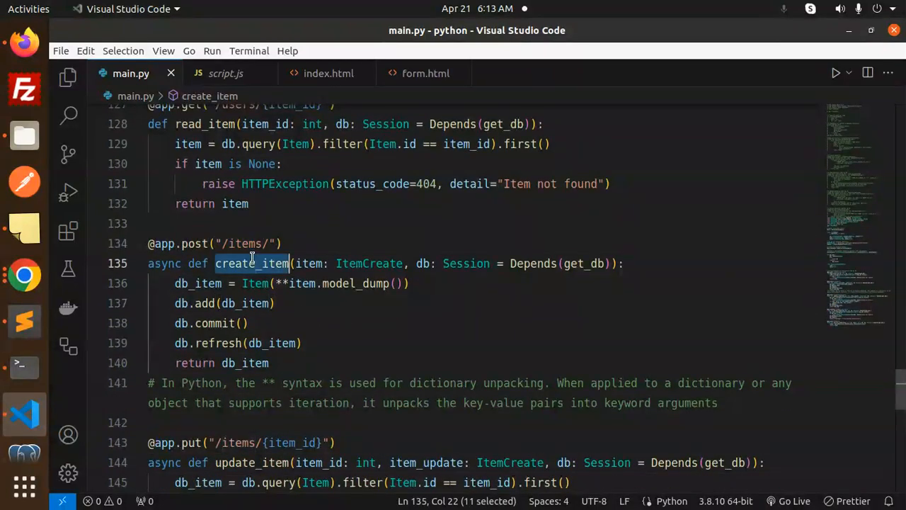
double_click(369, 264)
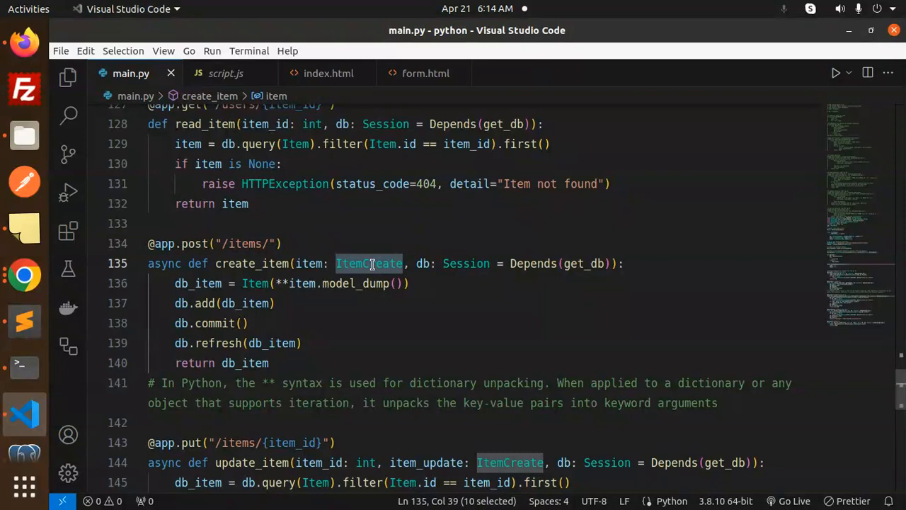
double_click(465, 263)
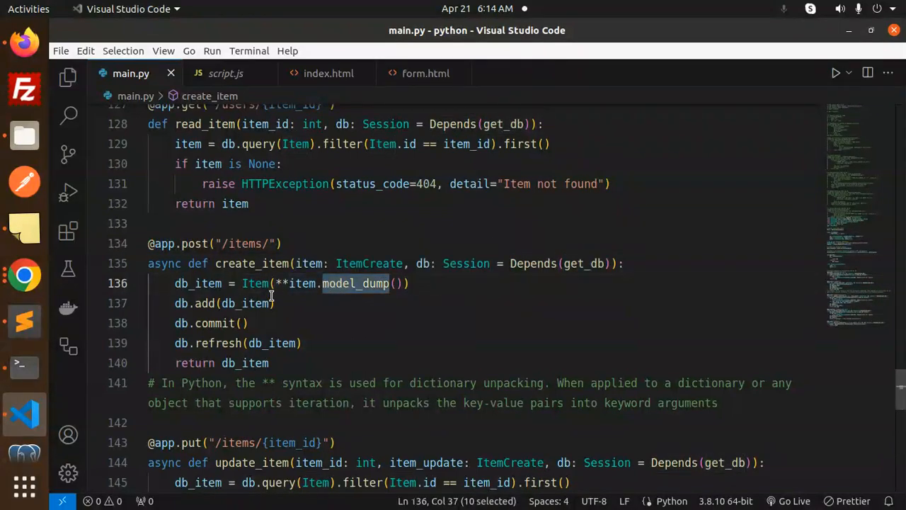
double_click(214, 322)
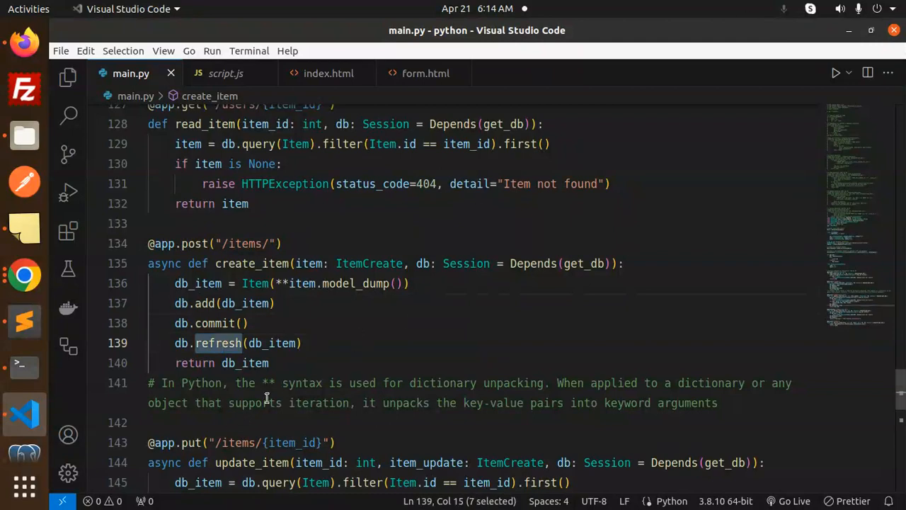
Point out the ** dictionary-unpacking and iteration words in the comment below create_item.
left_click(278, 383)
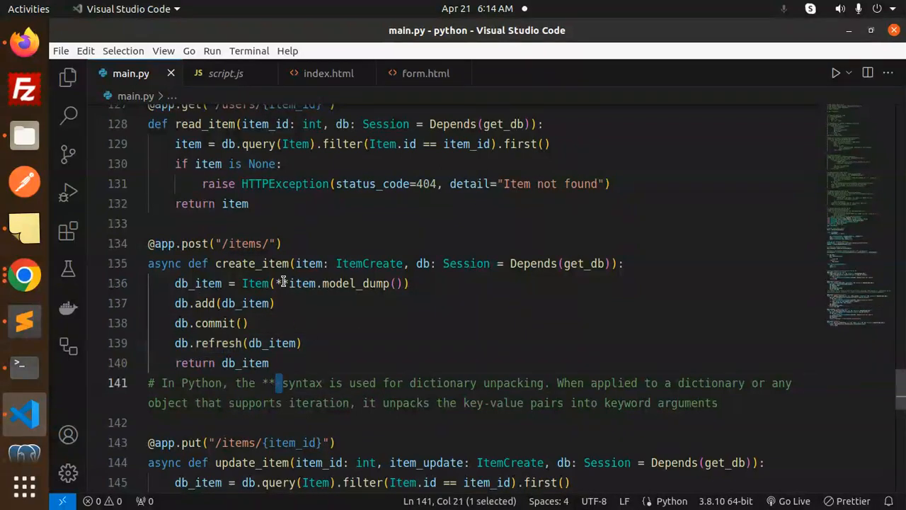
double_click(443, 382)
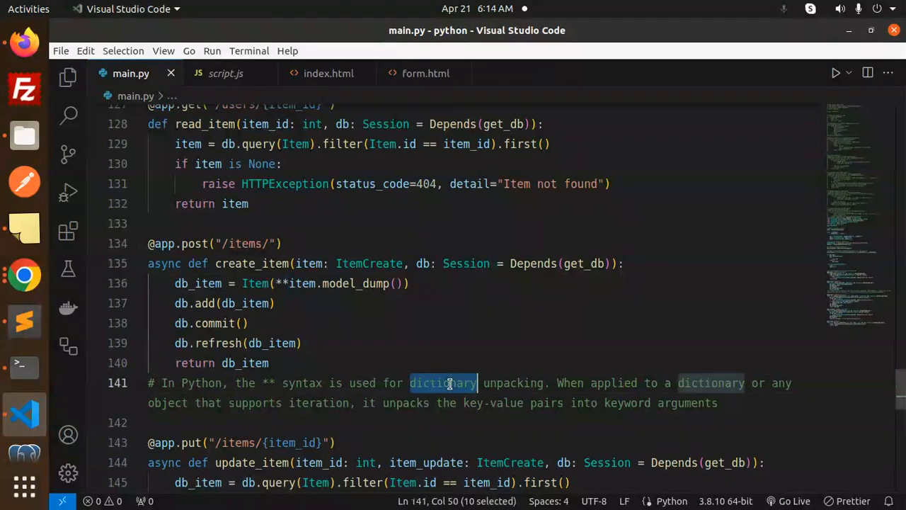
double_click(511, 383)
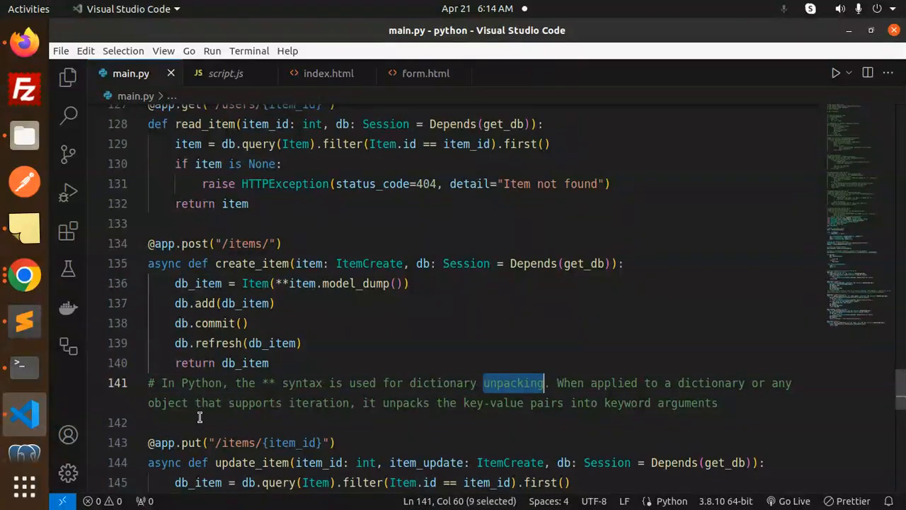
double_click(319, 403)
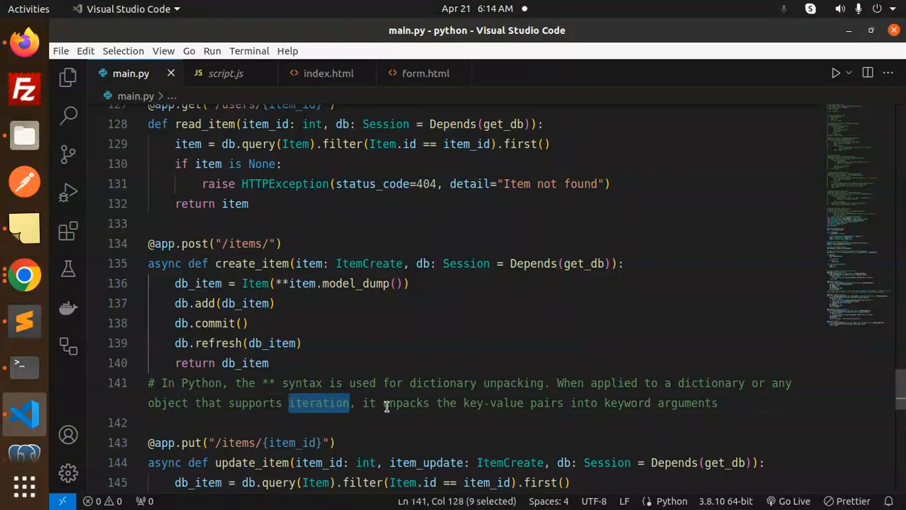
left_click(679, 403)
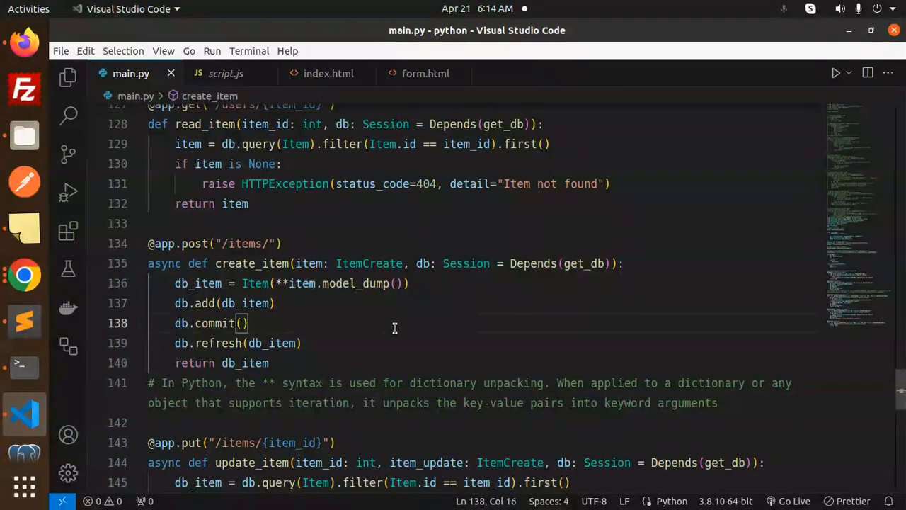
Walk through update_item: the item_id parameter, the database query and the item_id lookup filter.
scroll("down", 3)
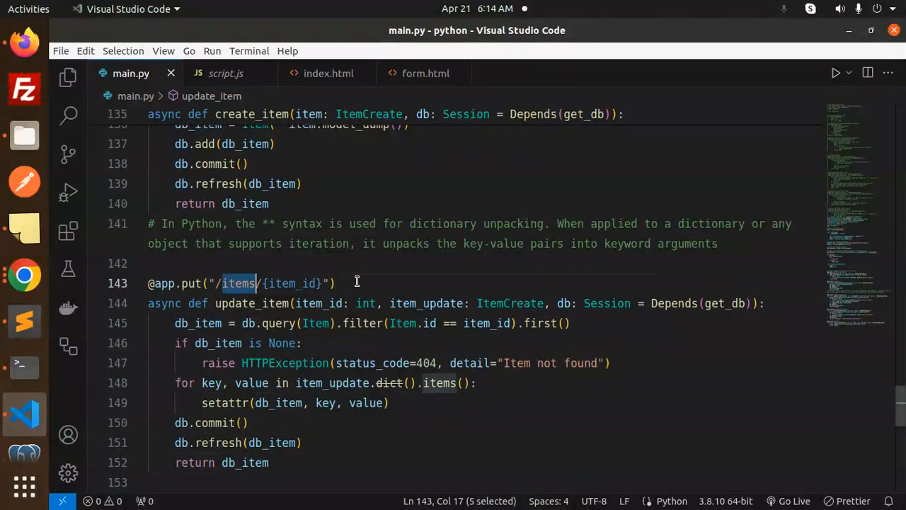
left_click(317, 303)
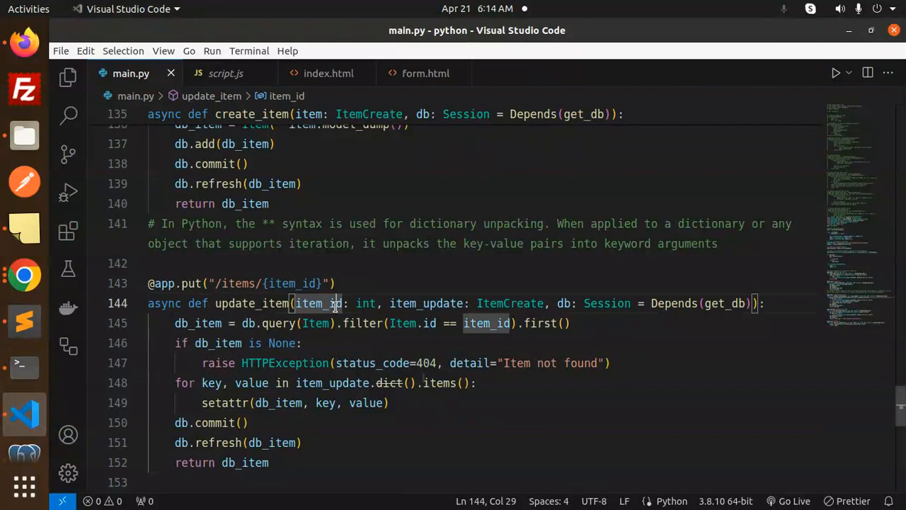
double_click(509, 302)
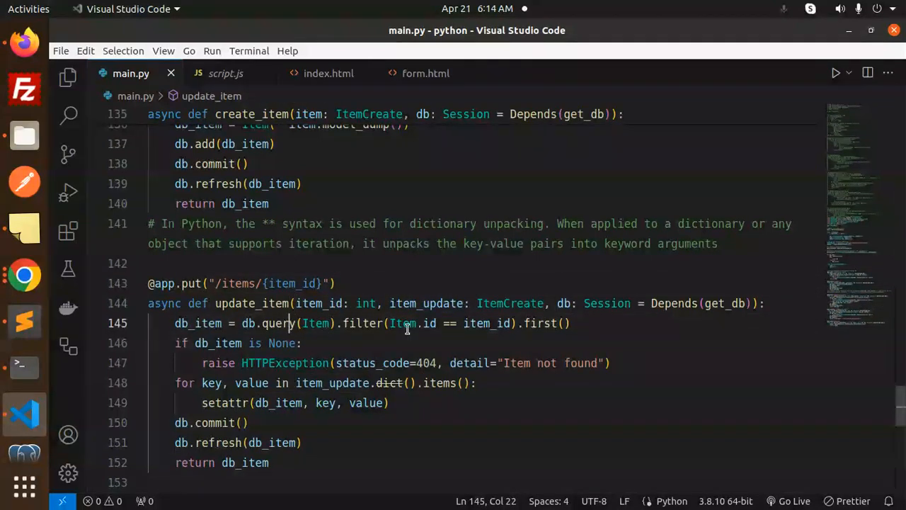
left_click(563, 323)
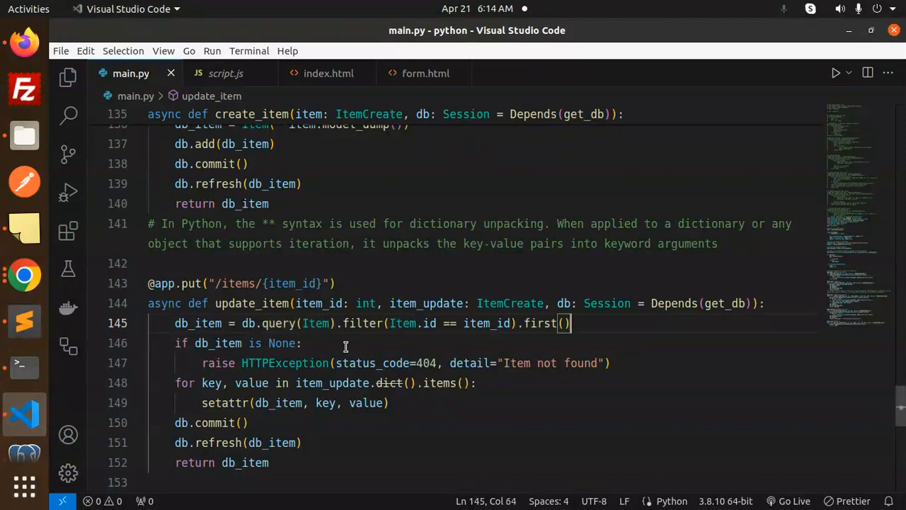
double_click(486, 323)
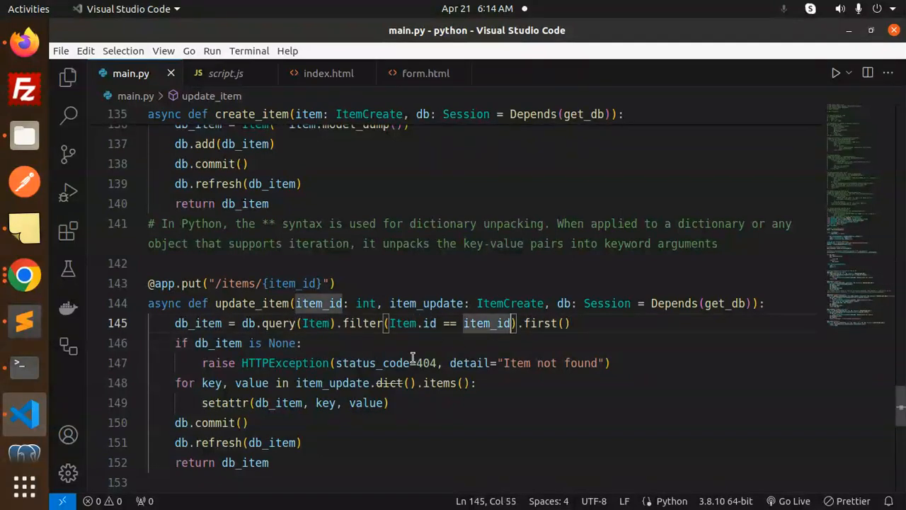
left_click(283, 342)
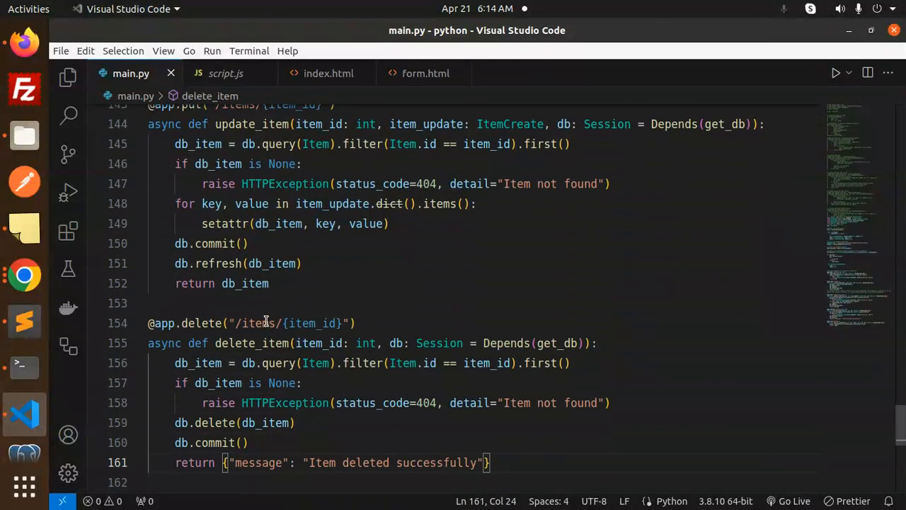
Highlight the detail argument of delete_item's 404 error, then move on to get_all_items.
double_click(402, 362)
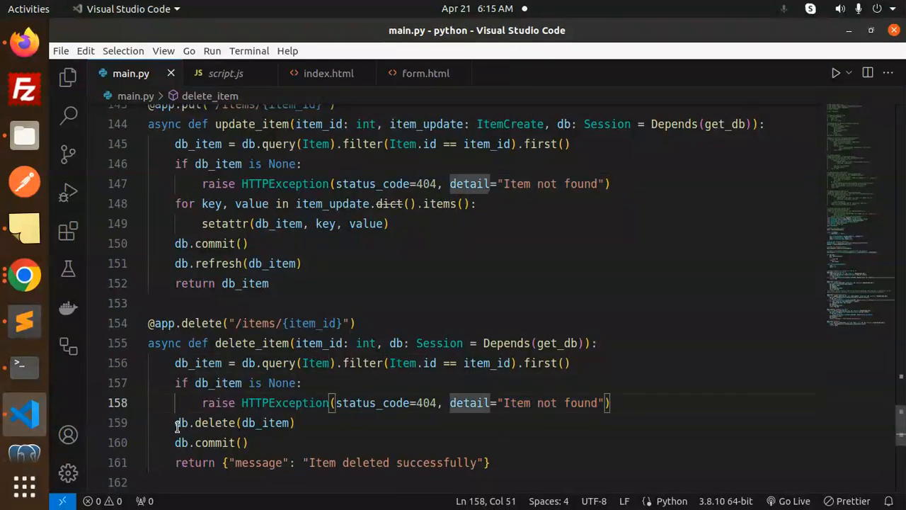
double_click(265, 423)
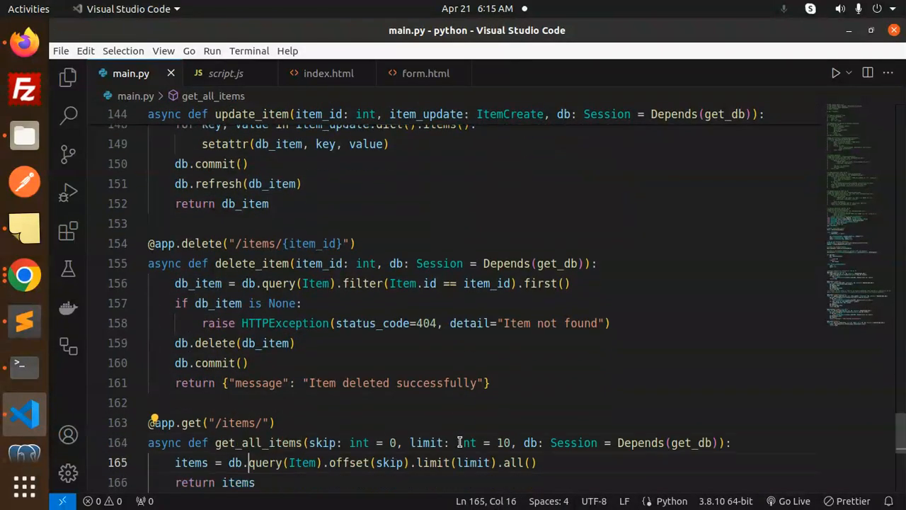
double_click(260, 423)
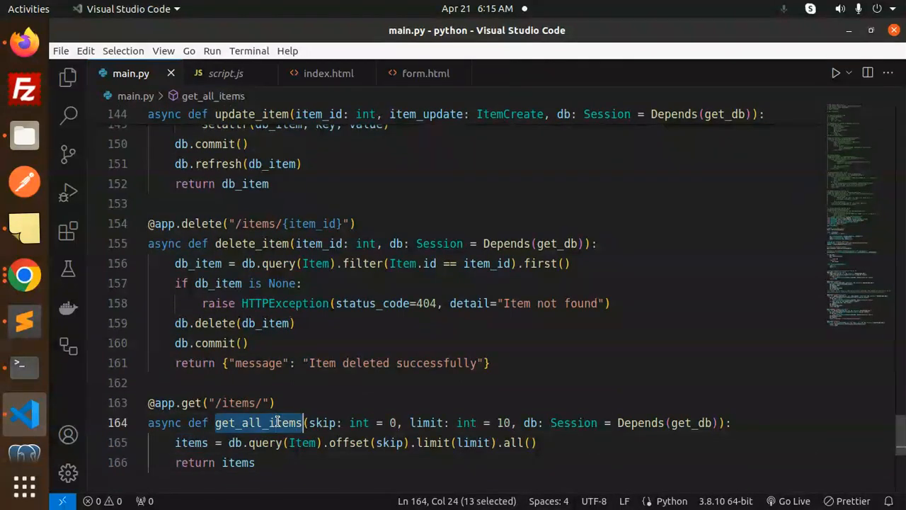
left_click(422, 422)
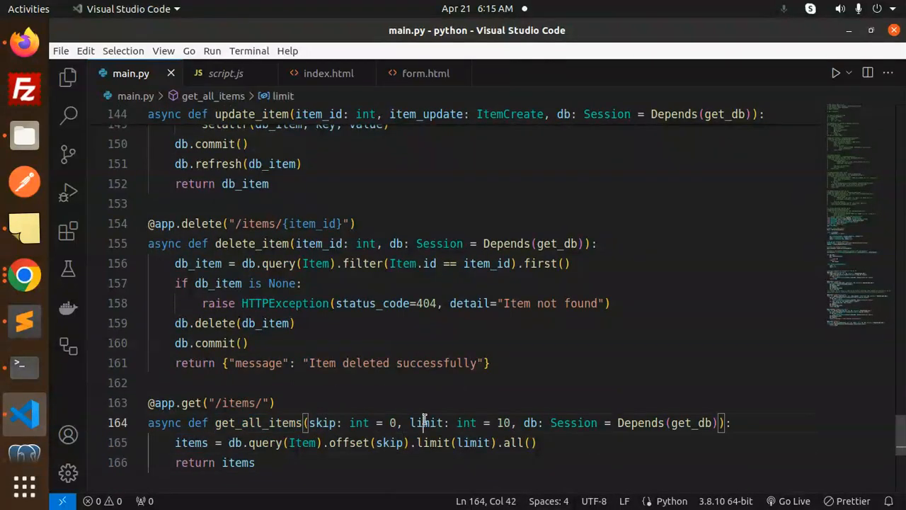
double_click(529, 422)
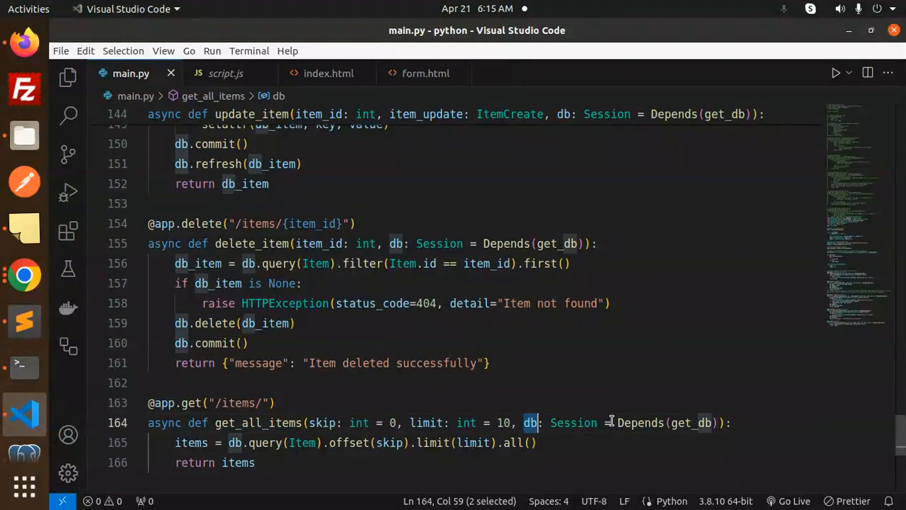
double_click(320, 422)
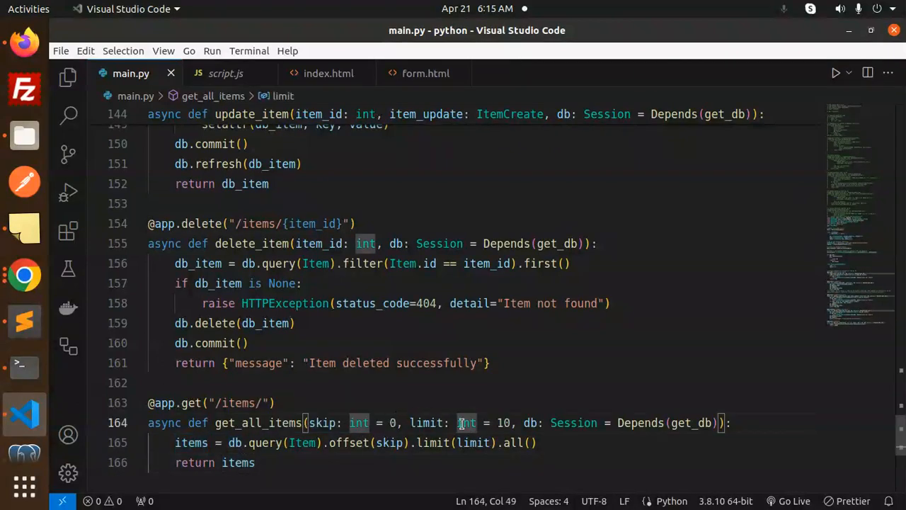
left_click(274, 403)
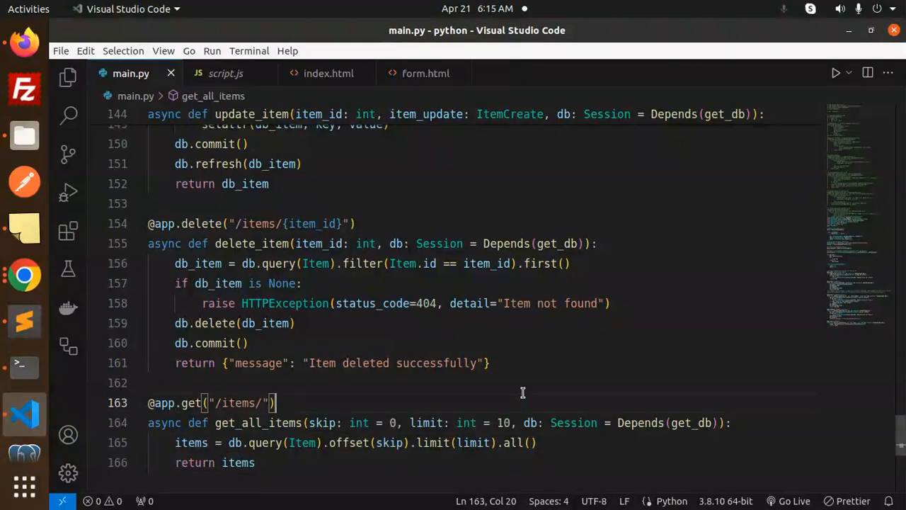